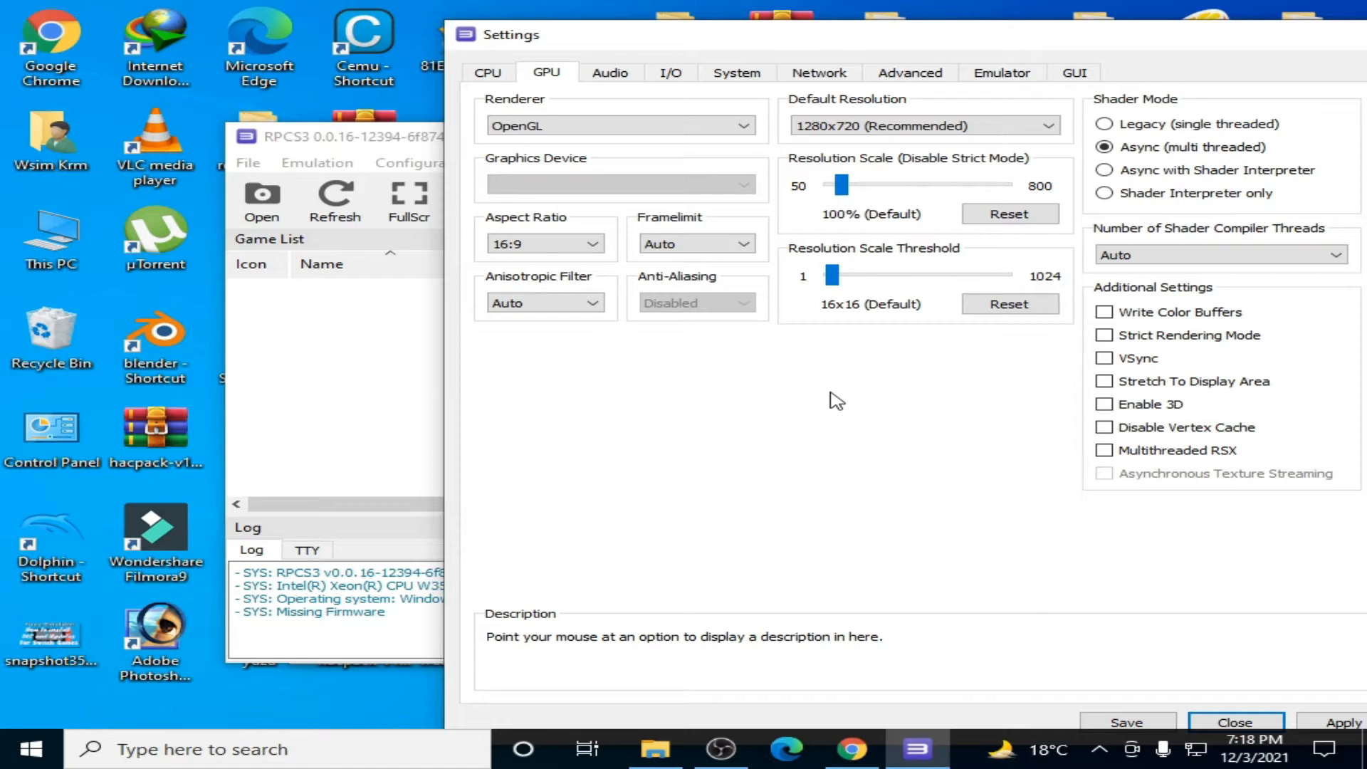
pyautogui.moveTo(402, 144)
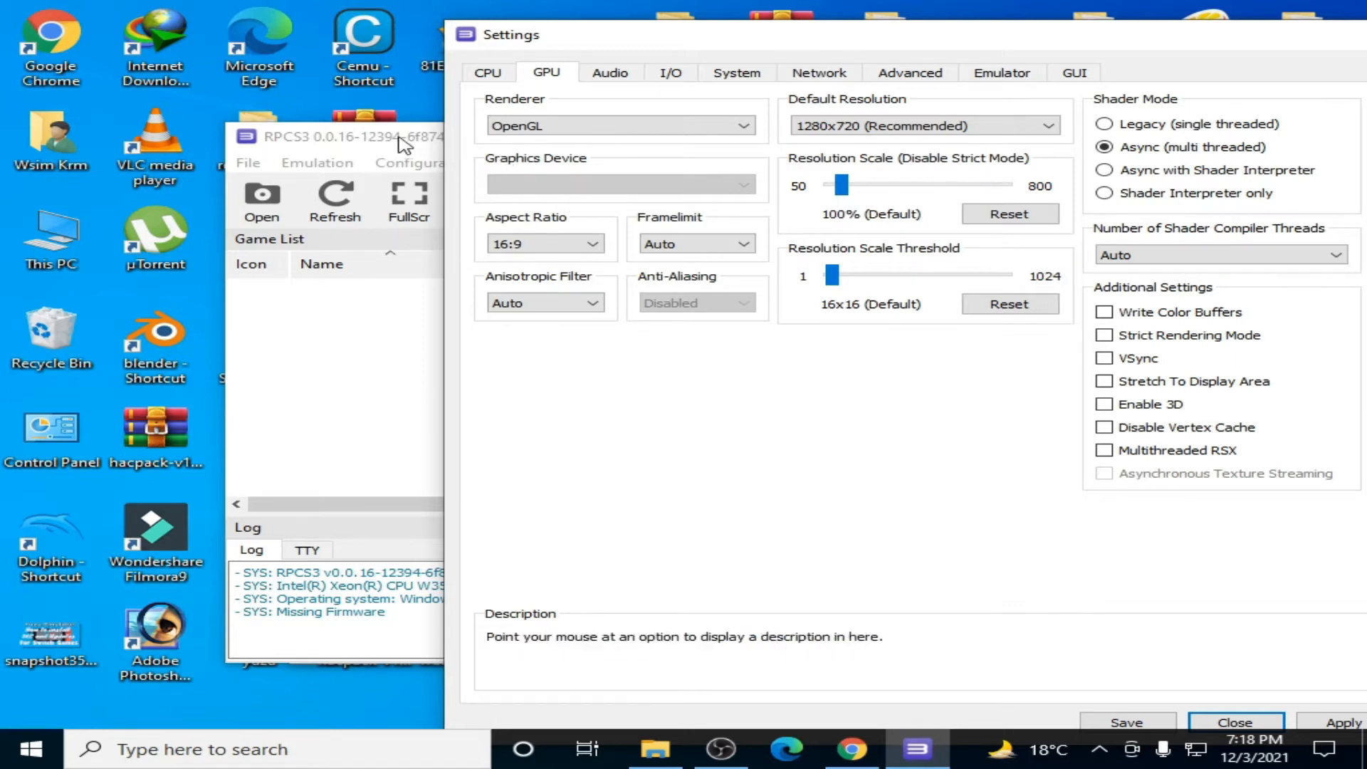
pyautogui.moveTo(636, 370)
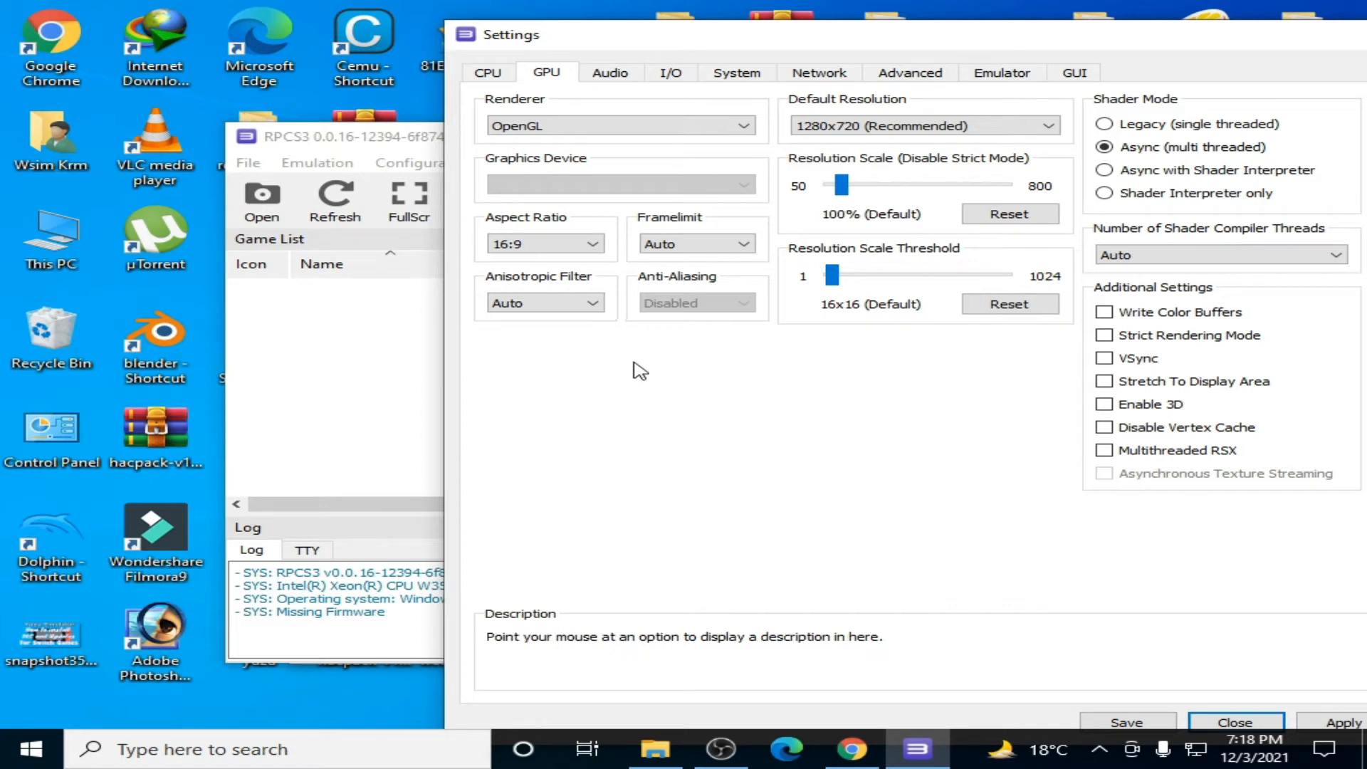
pyautogui.moveTo(312, 148)
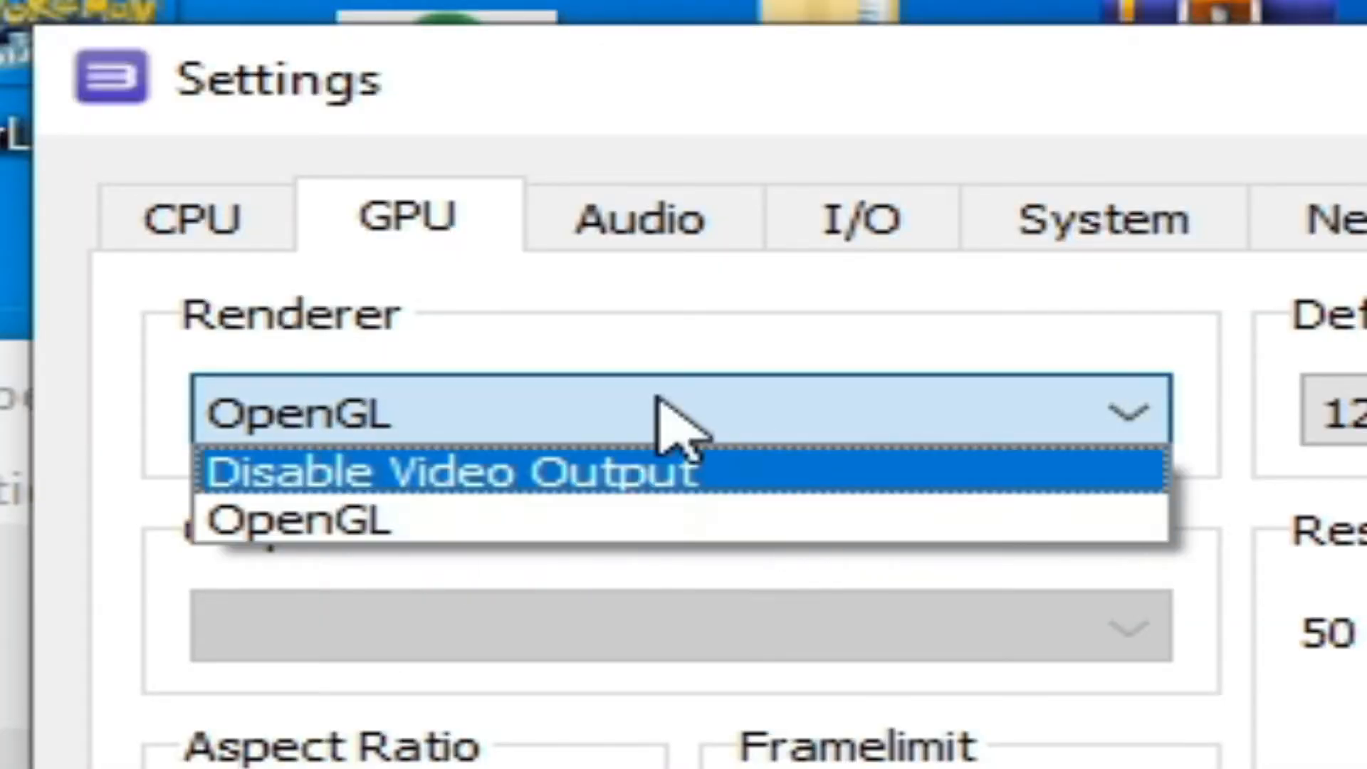
# - Dismiss the Renderer choices, leaving OpenGL selected as the only available renderer
pyautogui.click(300, 521)
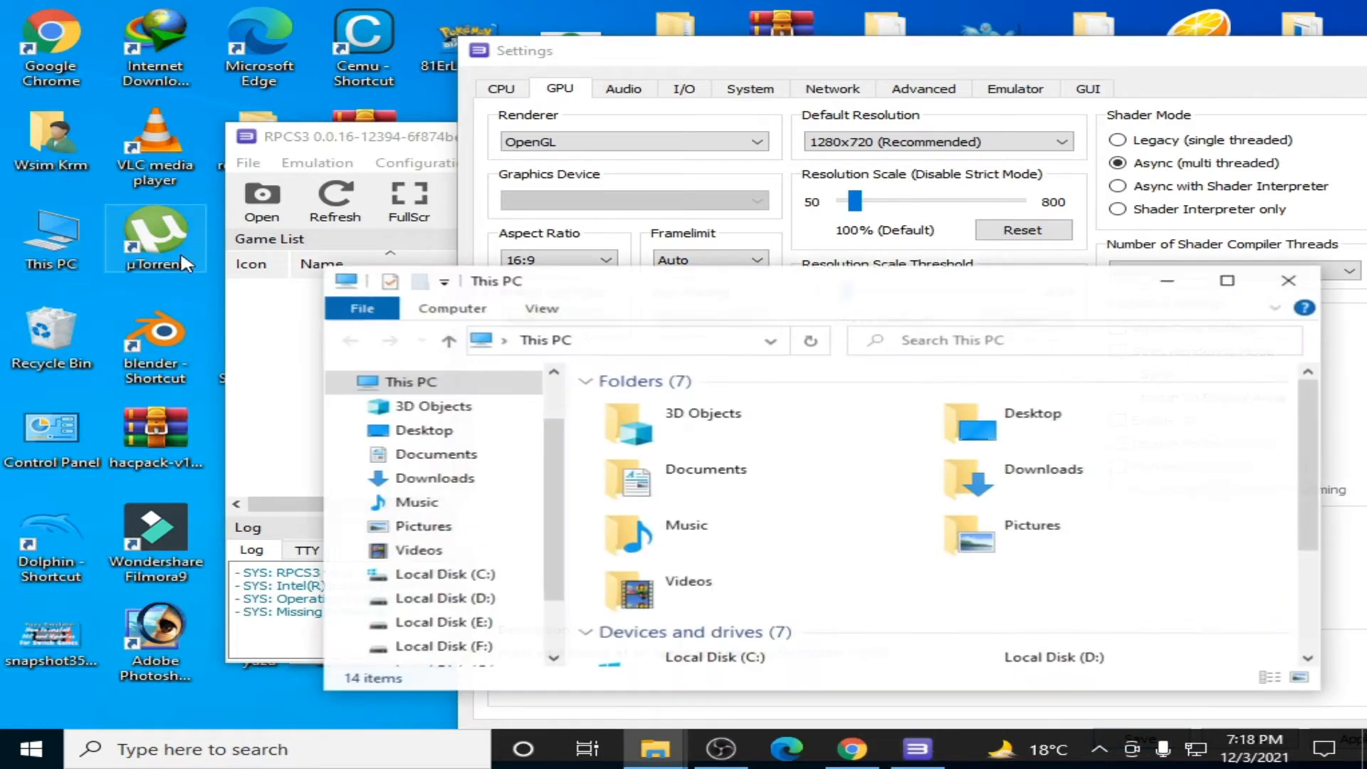
# - From This PC's Properties, reach Device Manager and reveal the NVIDIA GeForce GTX 750 under Display adapters
pyautogui.rightClick(1079, 643)
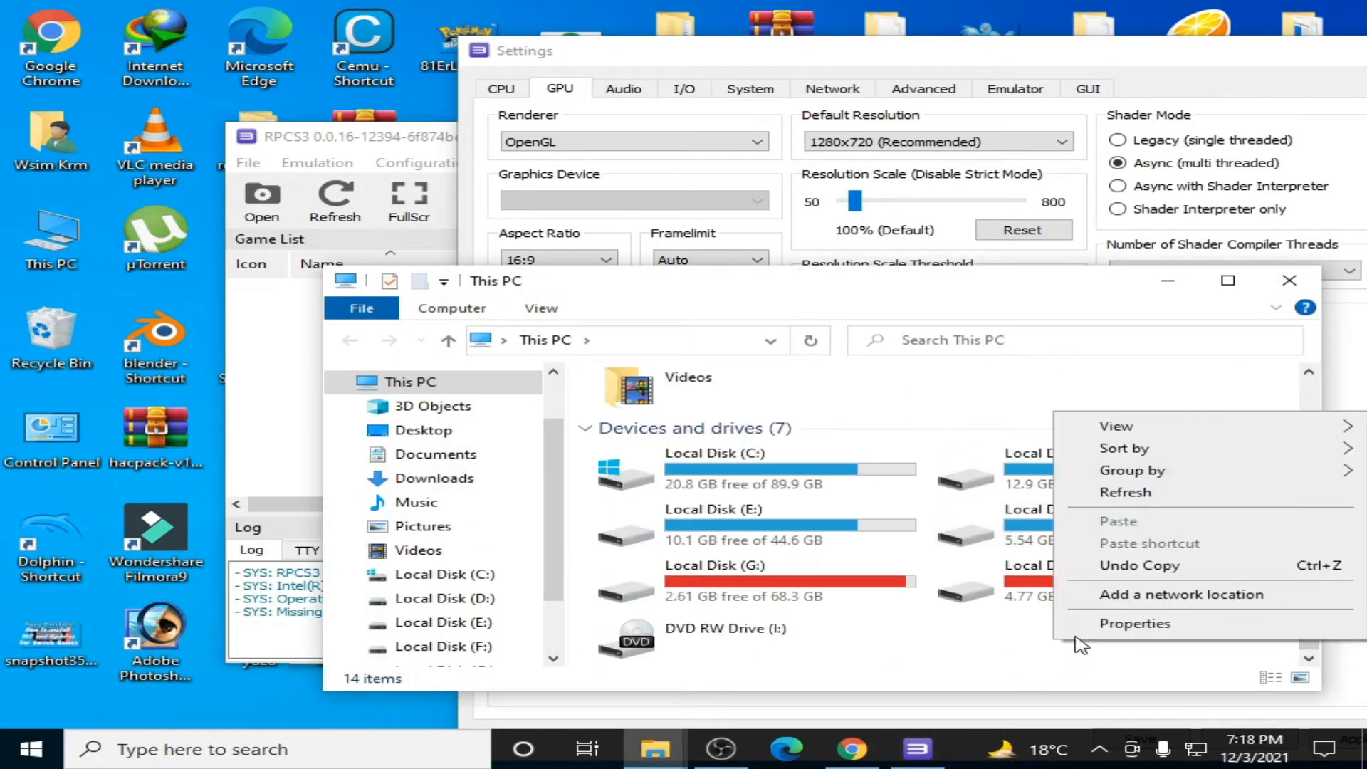
pyautogui.click(1135, 623)
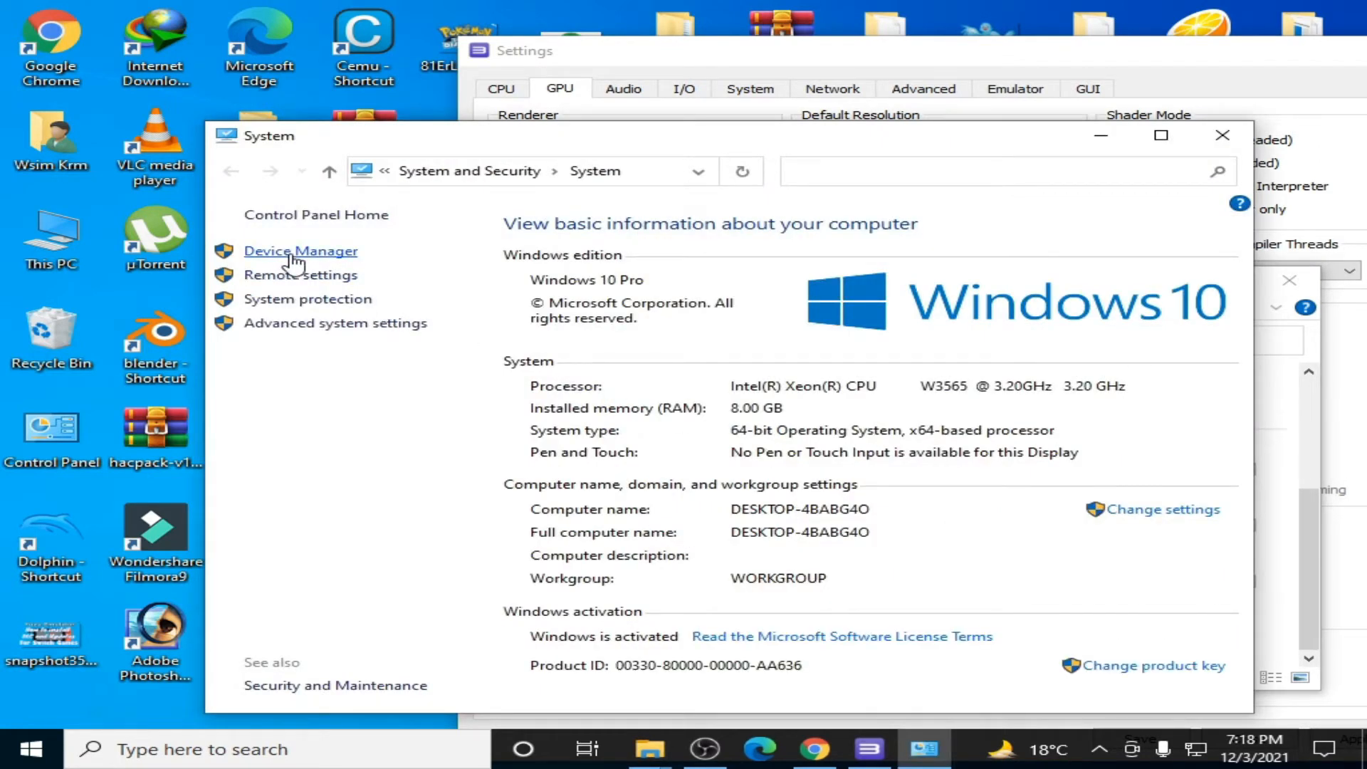
pyautogui.click(300, 251)
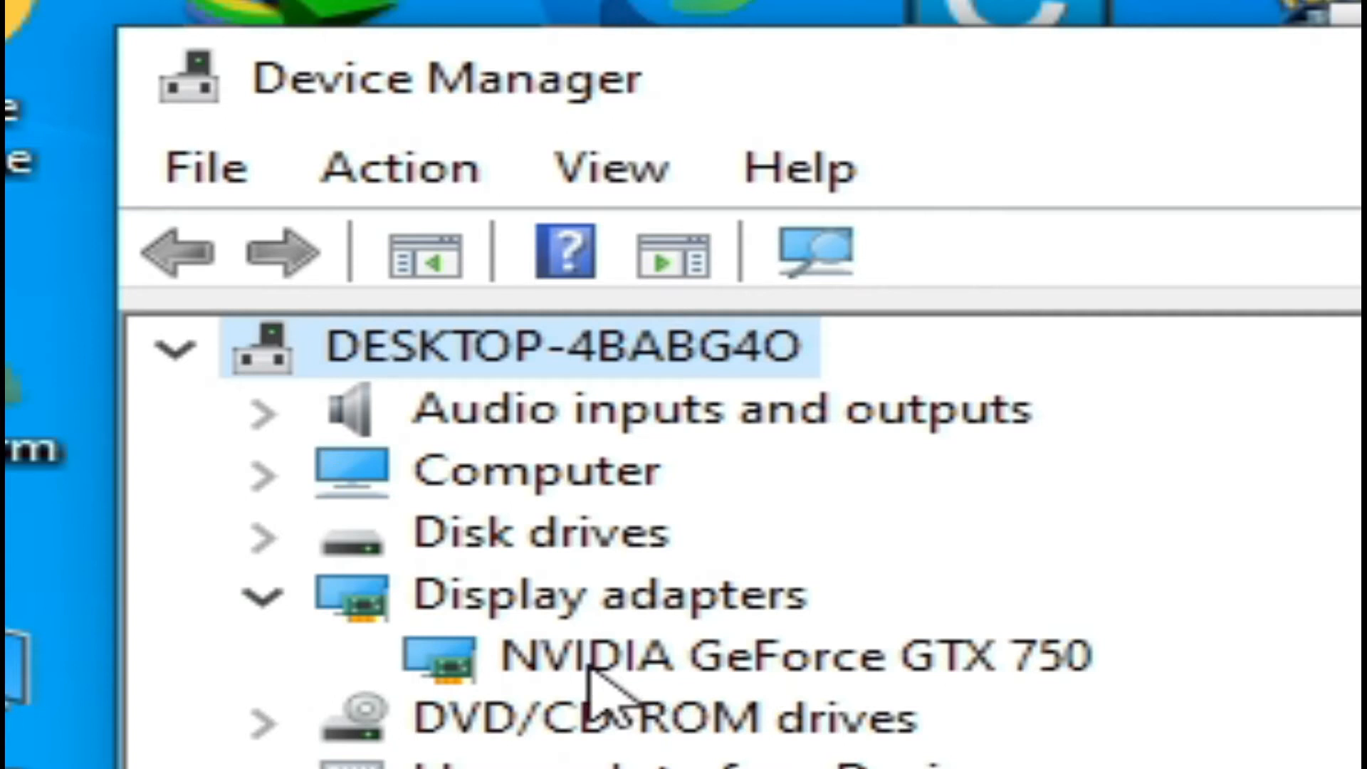
pyautogui.moveTo(1033, 689)
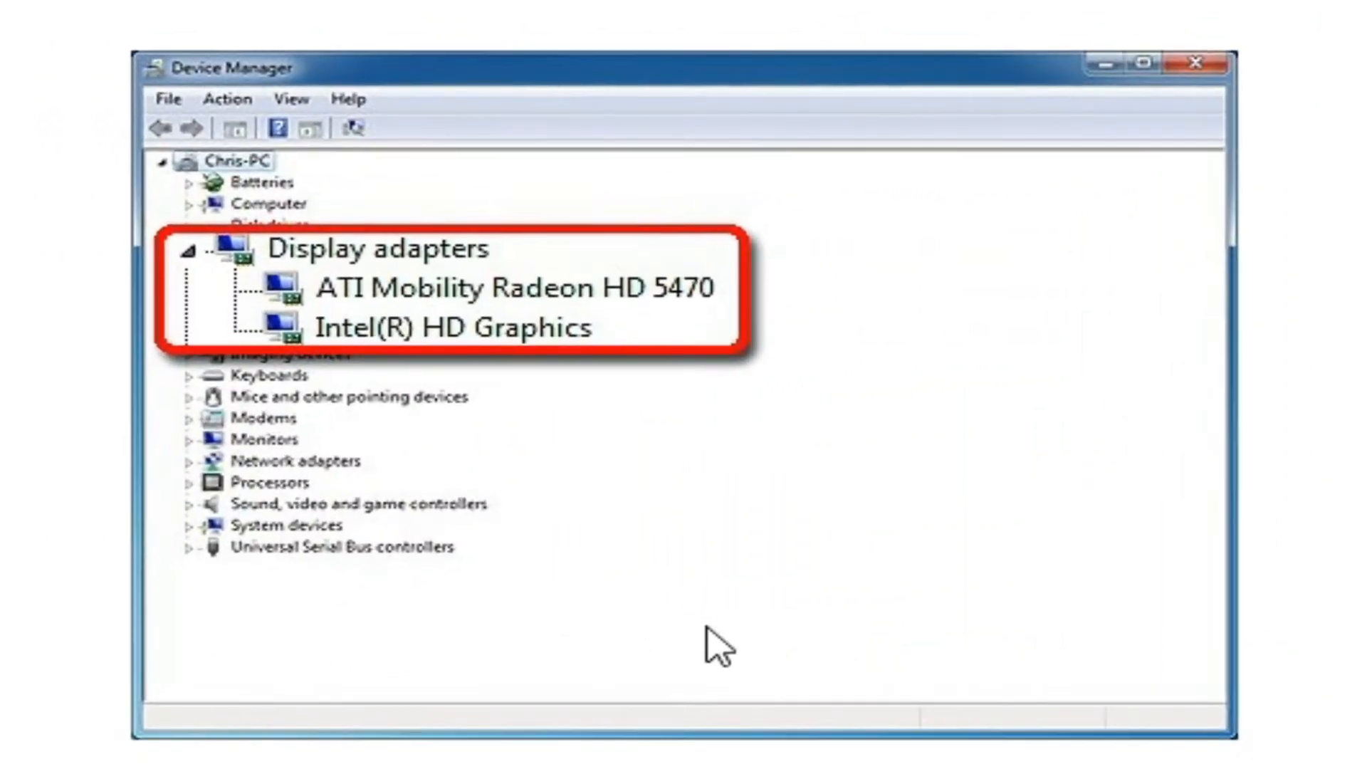
pyautogui.moveTo(723, 645)
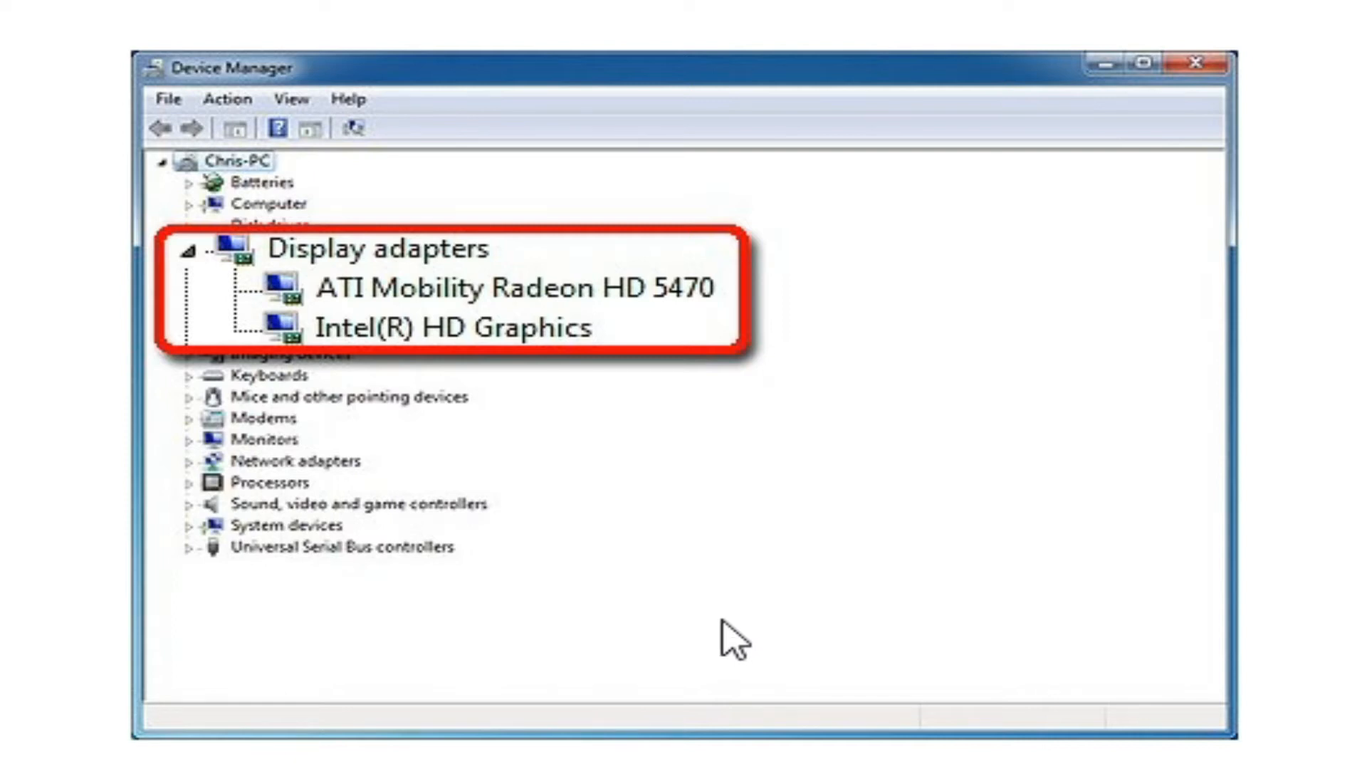
pyautogui.moveTo(719, 408)
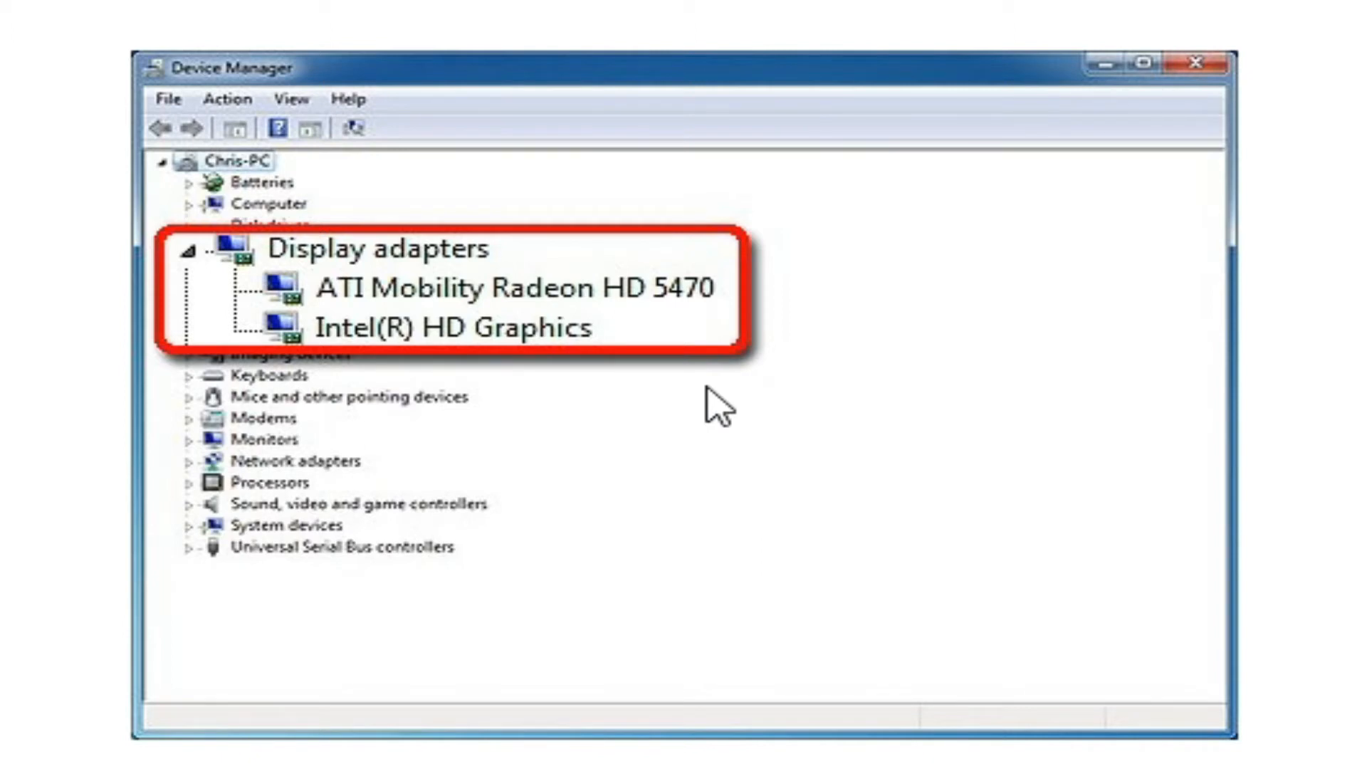
pyautogui.moveTo(471, 362)
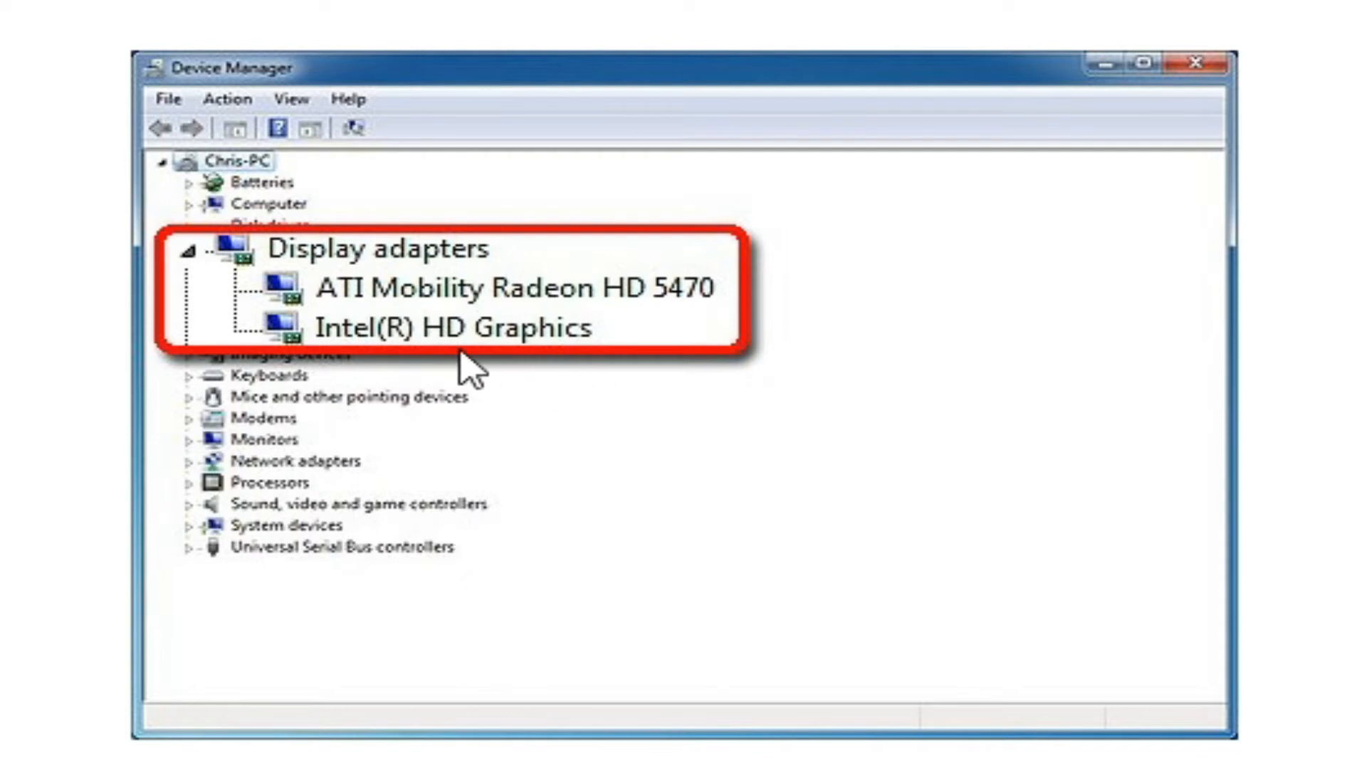
pyautogui.moveTo(541, 324)
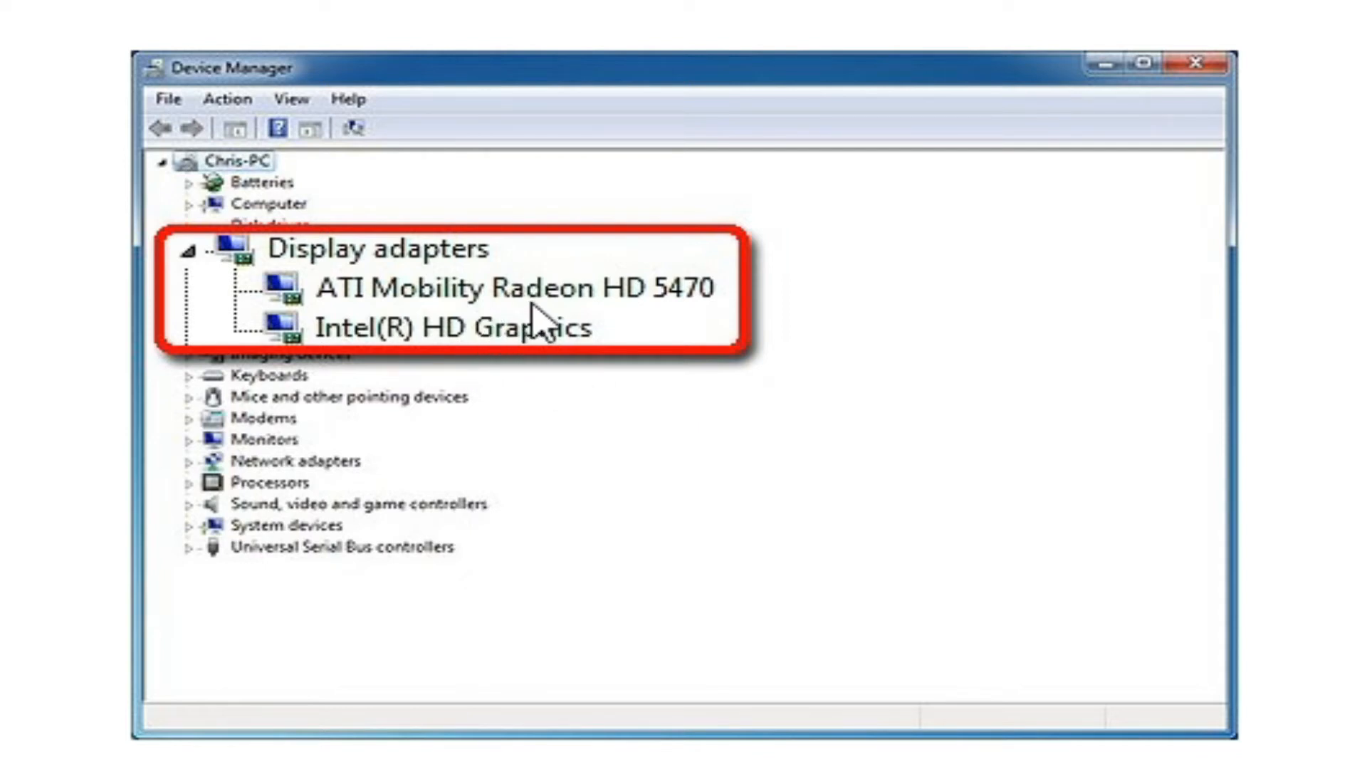
pyautogui.moveTo(589, 358)
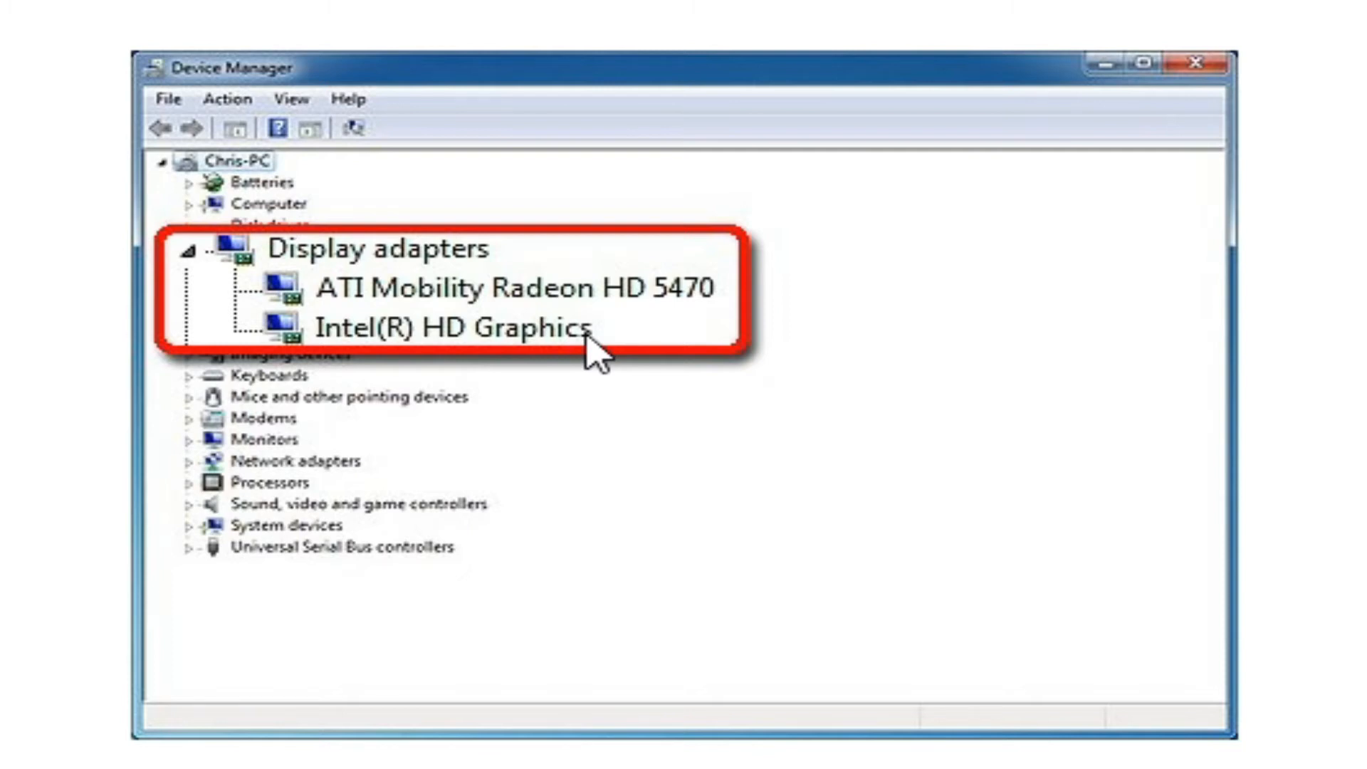
pyautogui.moveTo(488, 358)
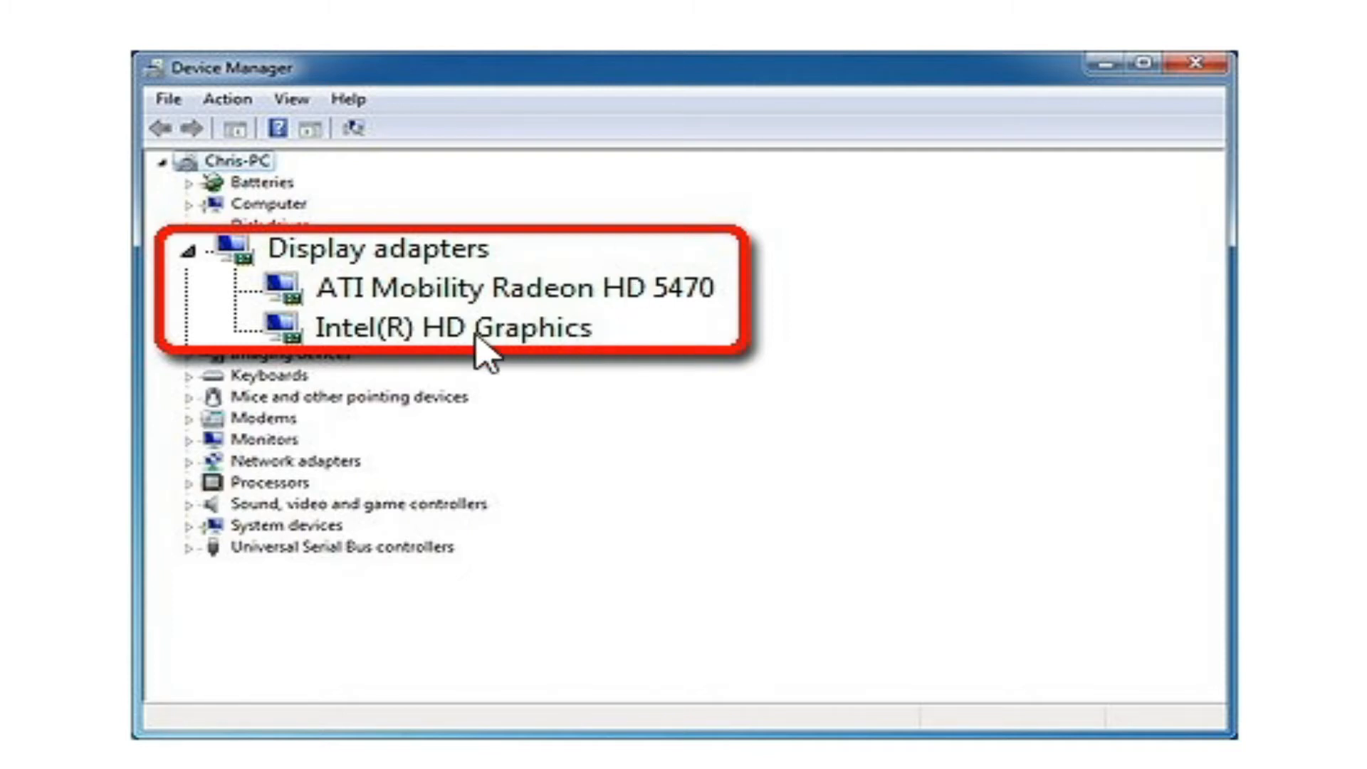
pyautogui.moveTo(504, 339)
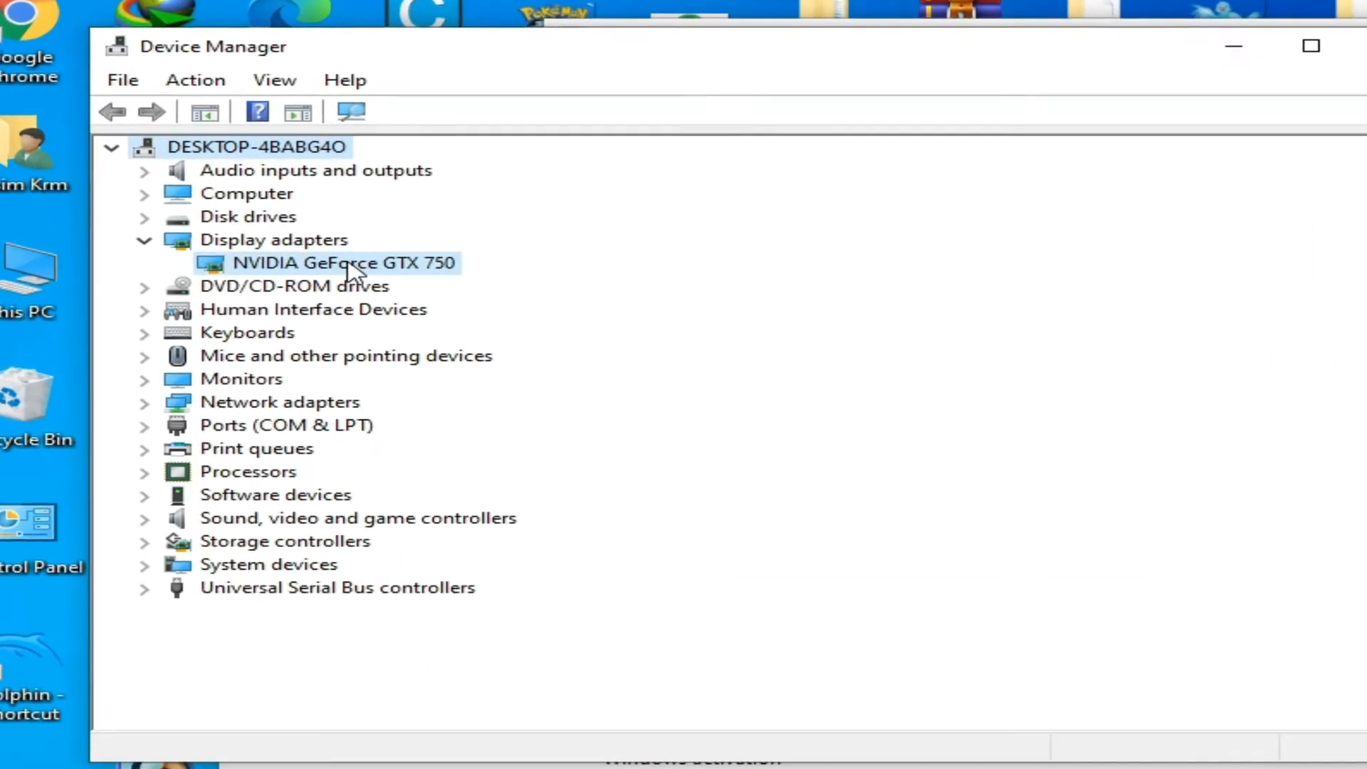
# - Attempt to disable the NVIDIA GeForce GTX 750, answer the confirmation, and close the System window
pyautogui.rightClick(345, 262)
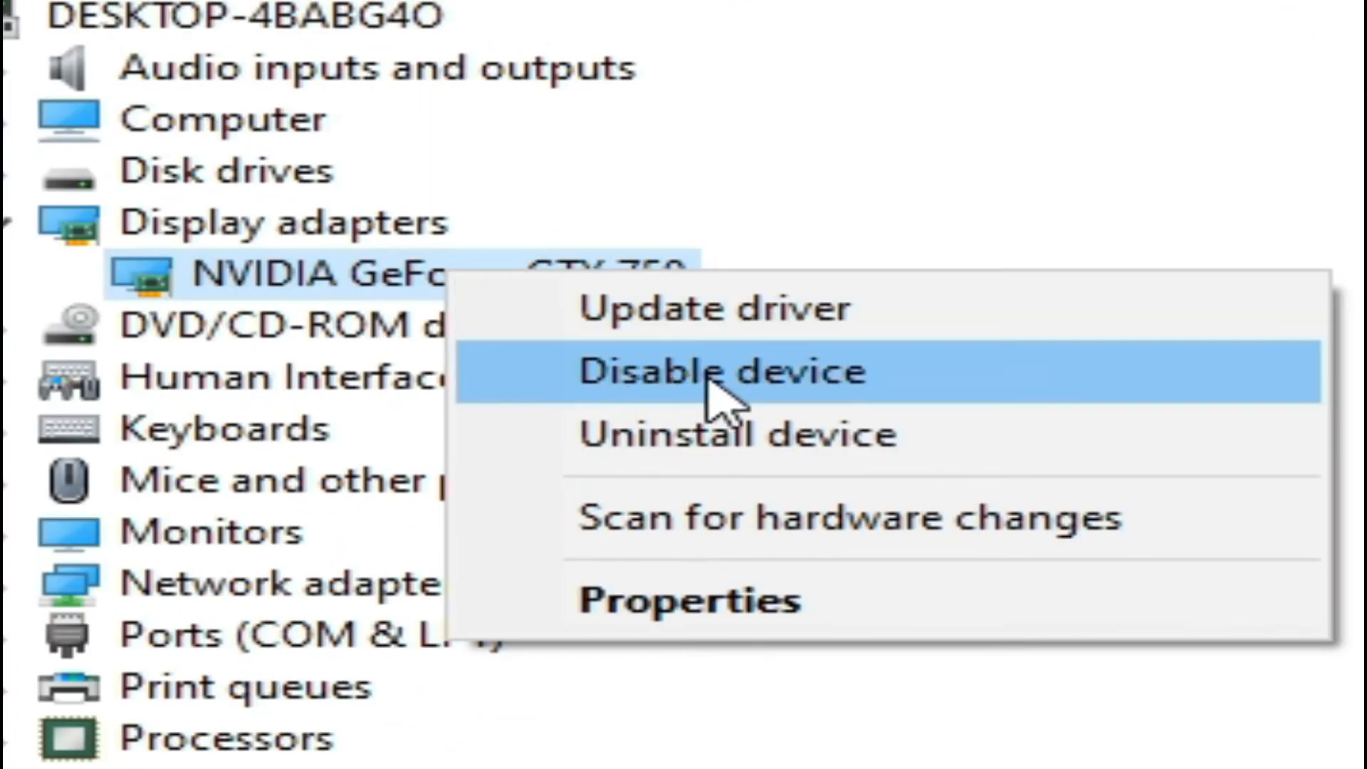
pyautogui.moveTo(736, 397)
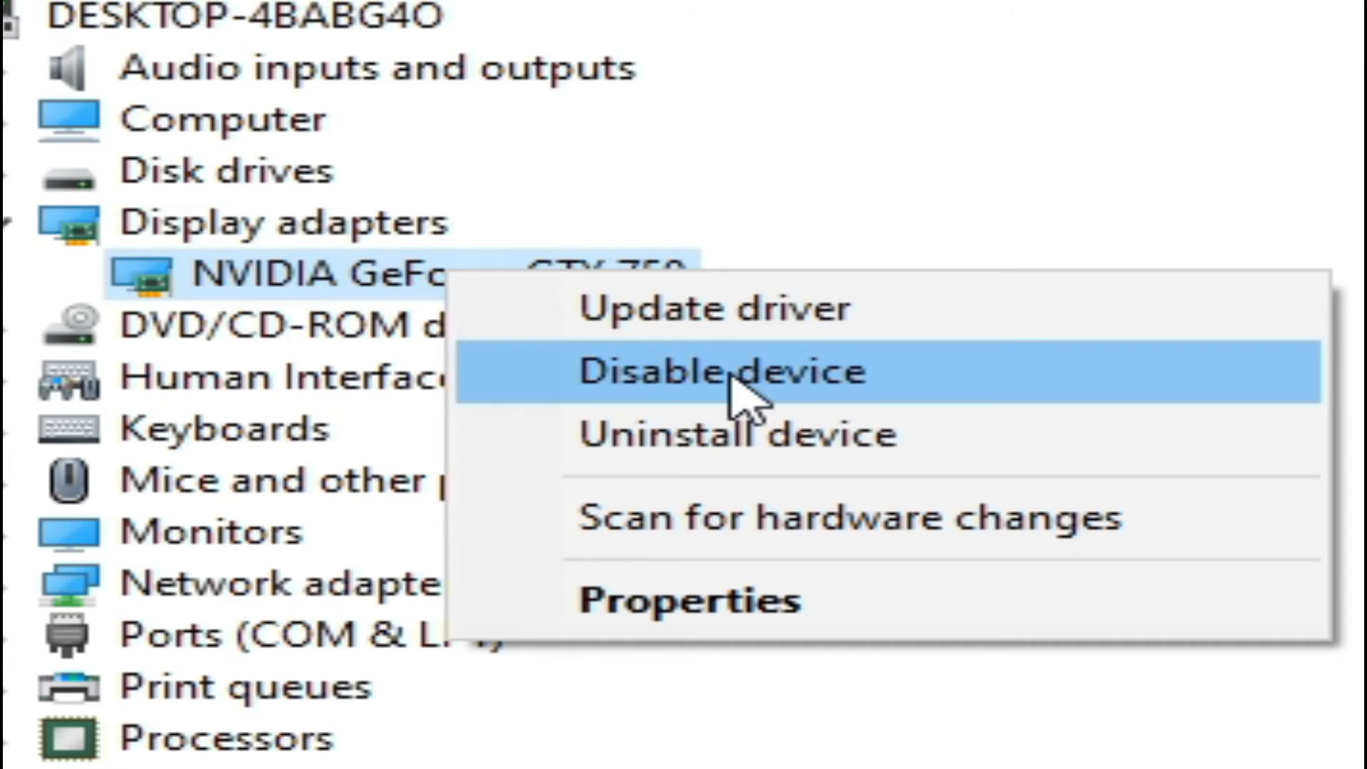
pyautogui.click(719, 372)
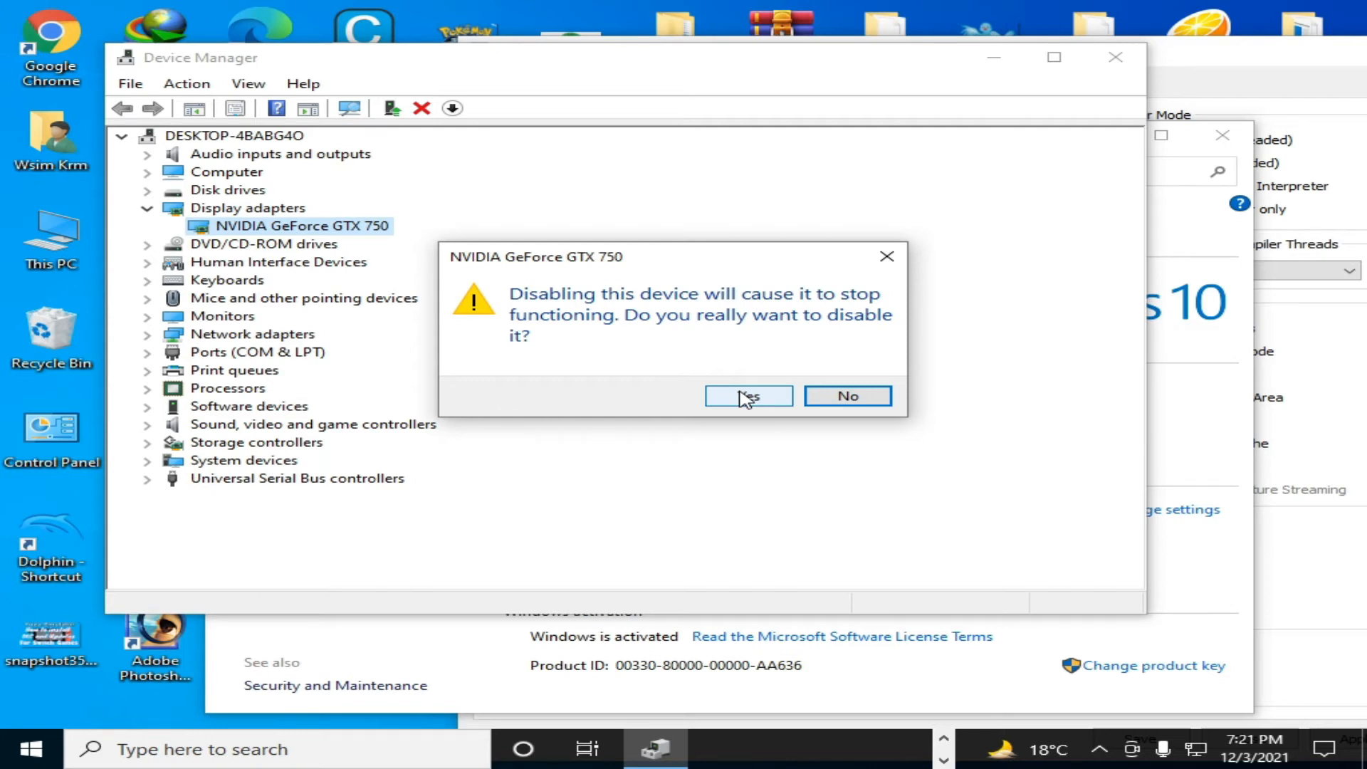
pyautogui.moveTo(265, 253)
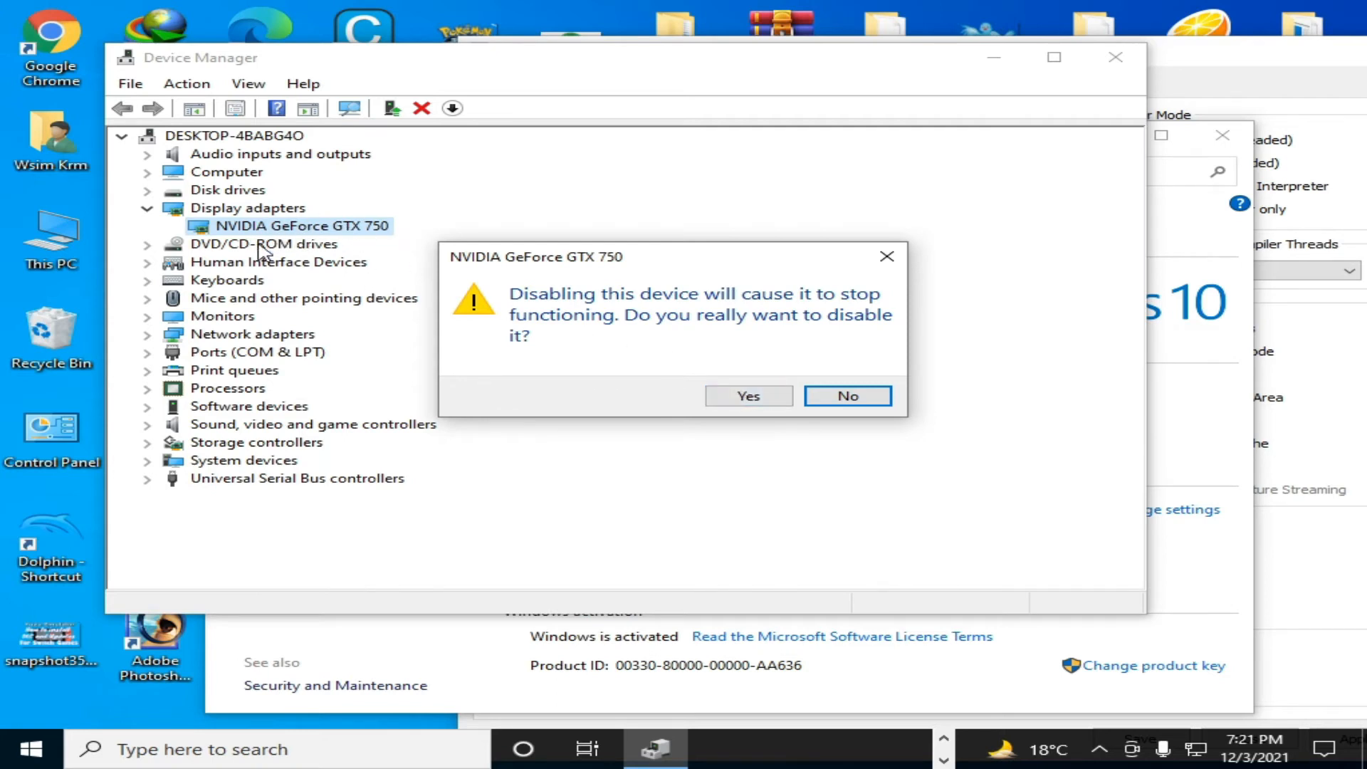
pyautogui.click(844, 396)
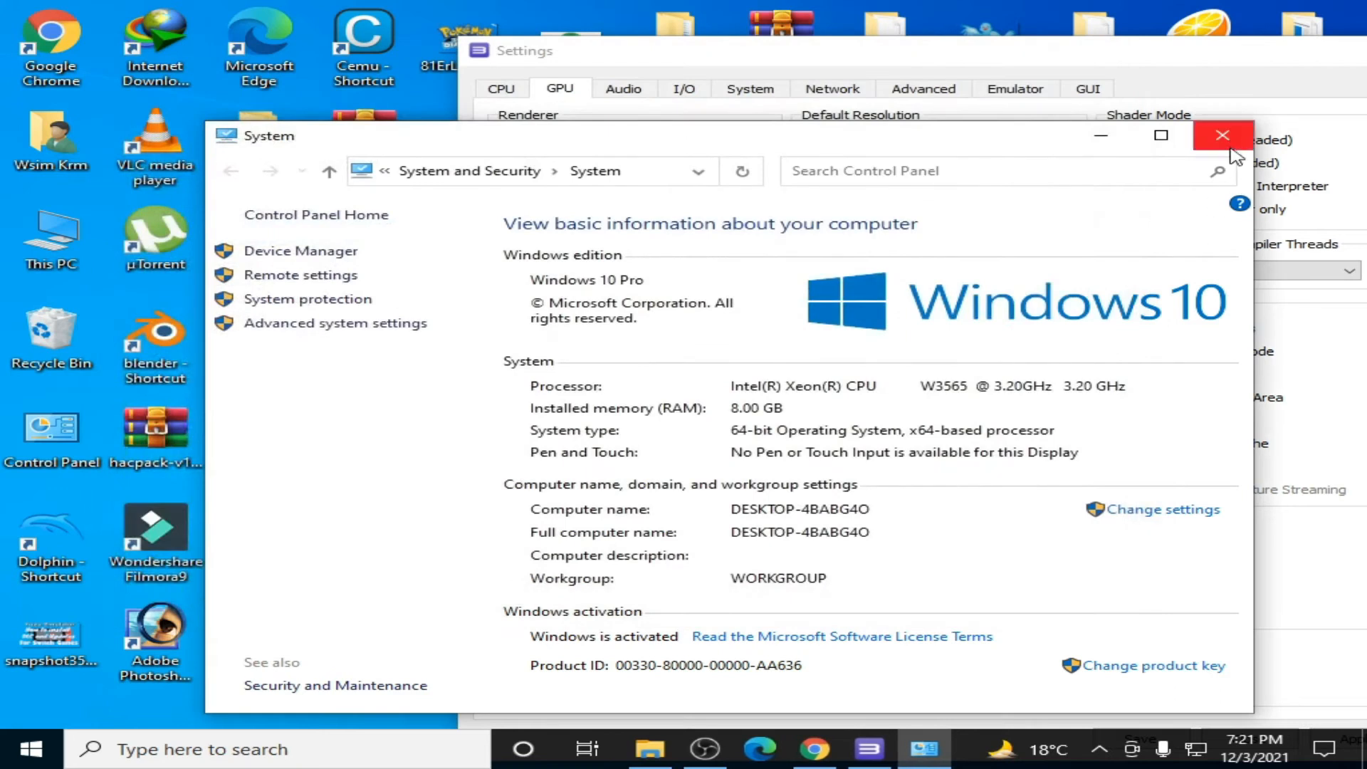
pyautogui.click(1222, 136)
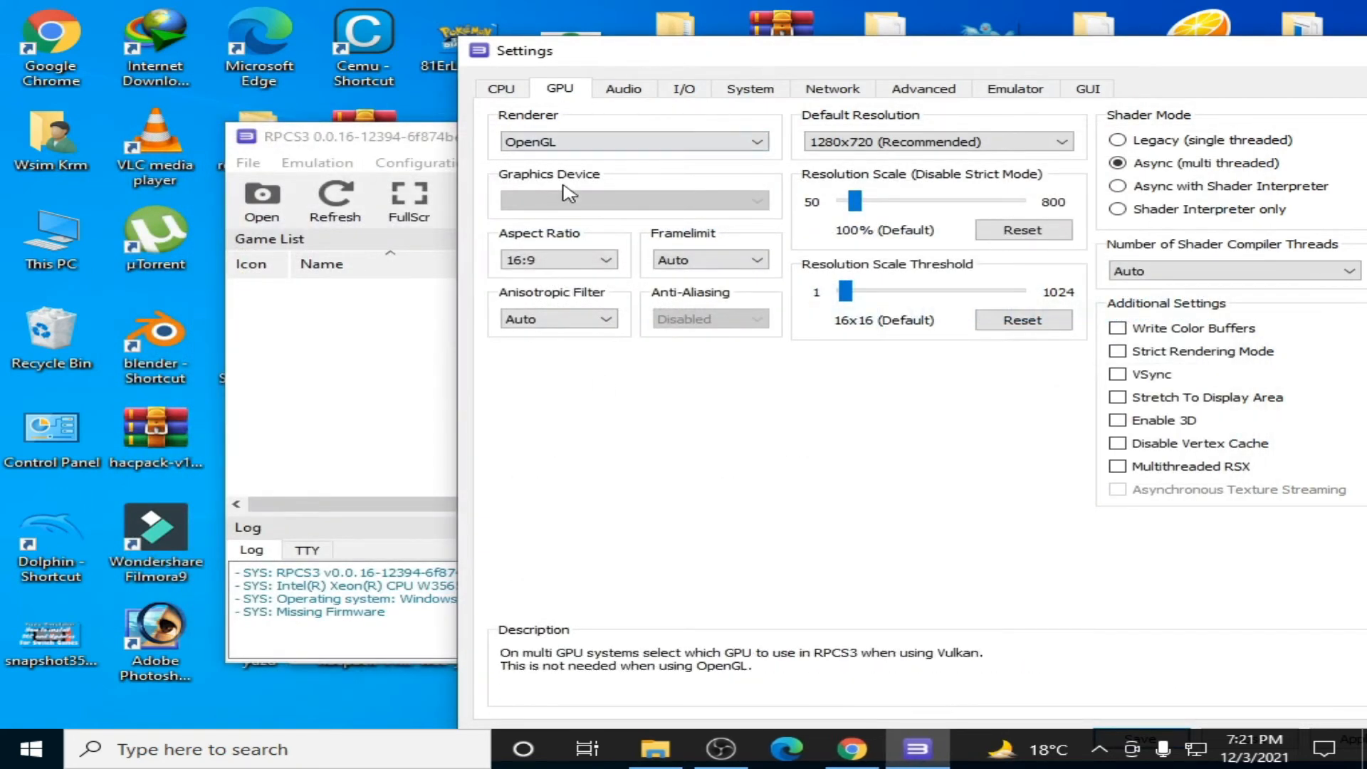
pyautogui.moveTo(592, 349)
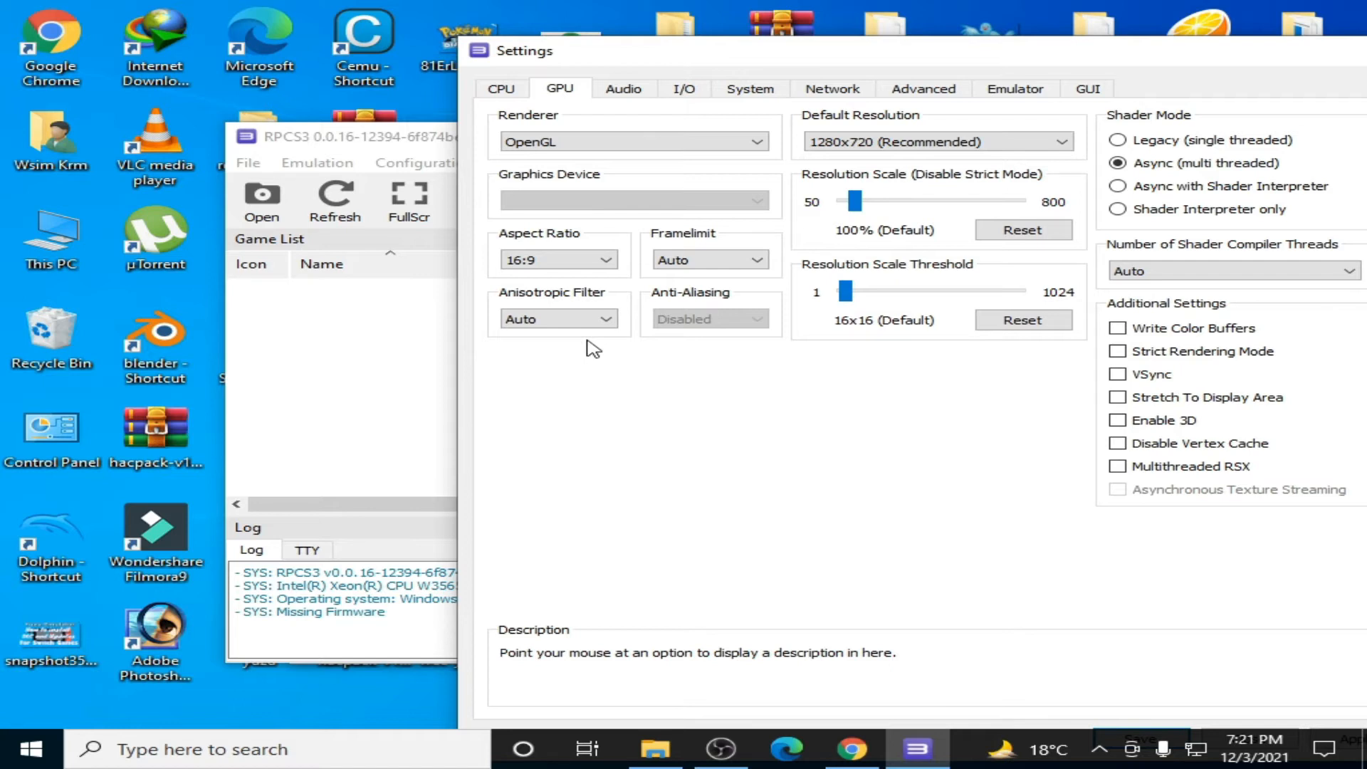
pyautogui.moveTo(920, 173)
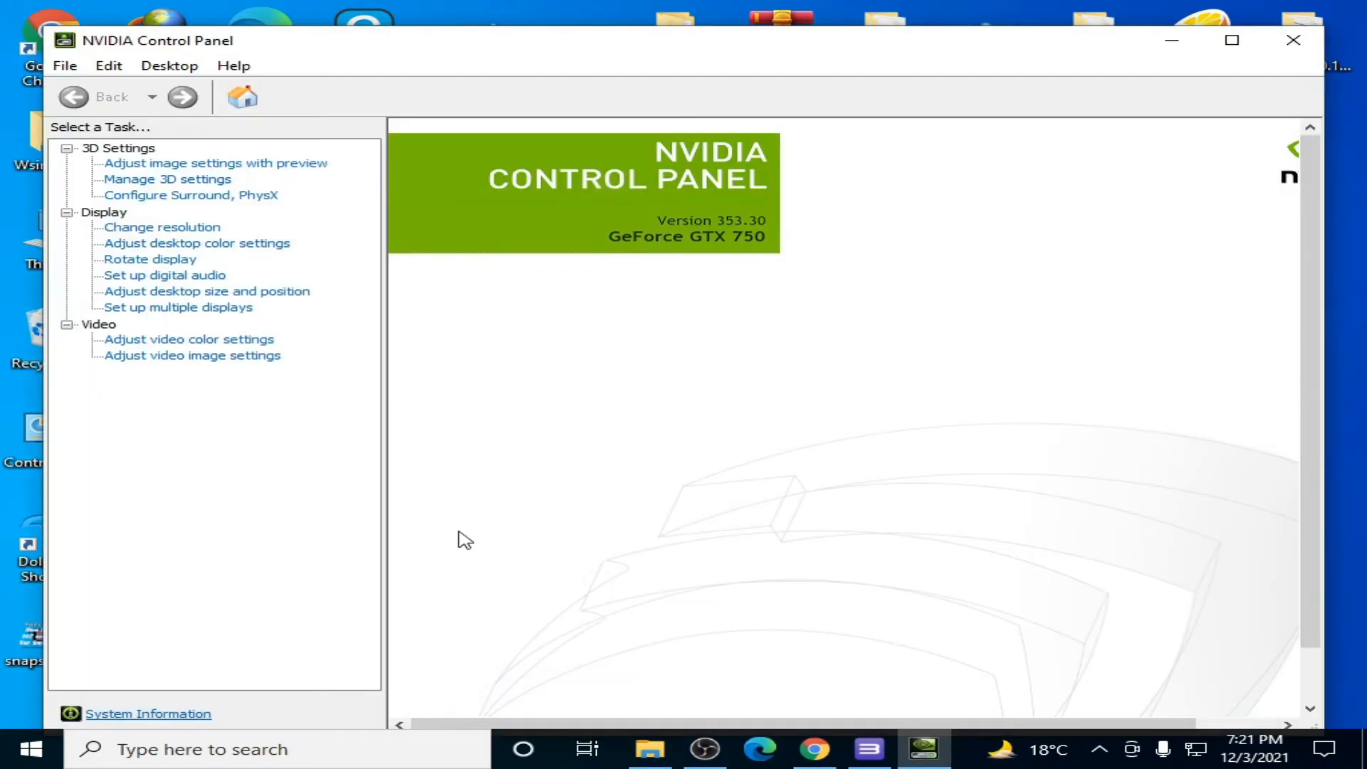
# - Close the NVIDIA Control Panel after reading driver version 353.30 for the GeForce GTX 750
pyautogui.click(148, 714)
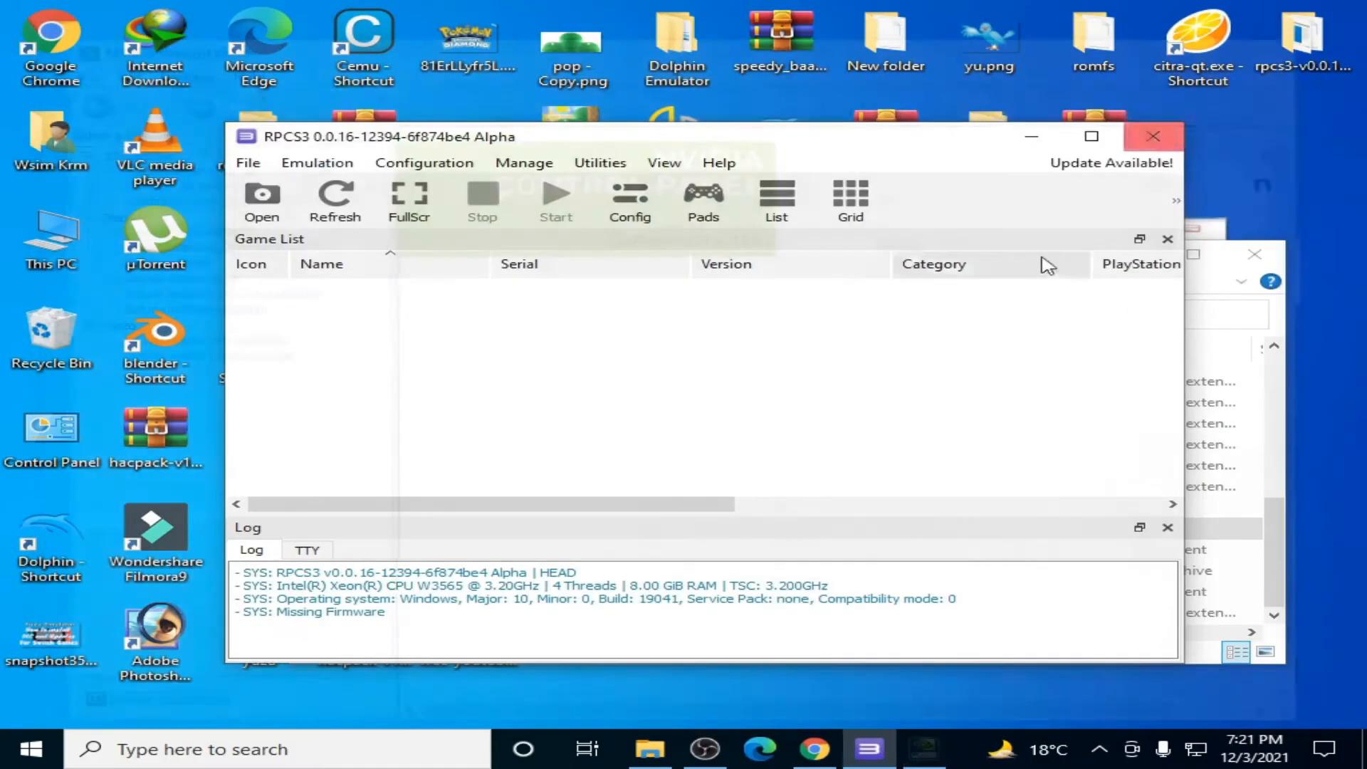
# - Browse Local Disk (H:) to the 496.49 driver folder and launch the NVIDIA driver installer
pyautogui.doubleClick(51, 237)
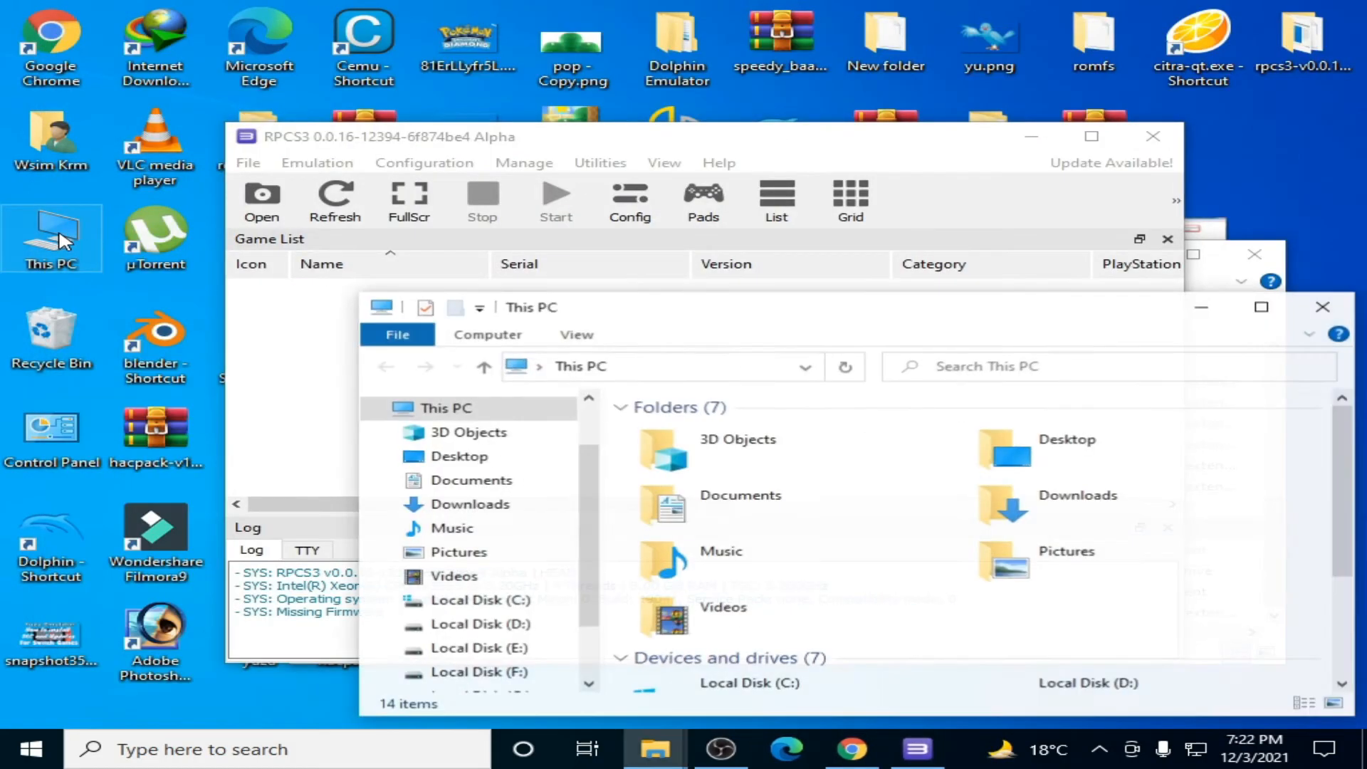
pyautogui.scroll(-3)
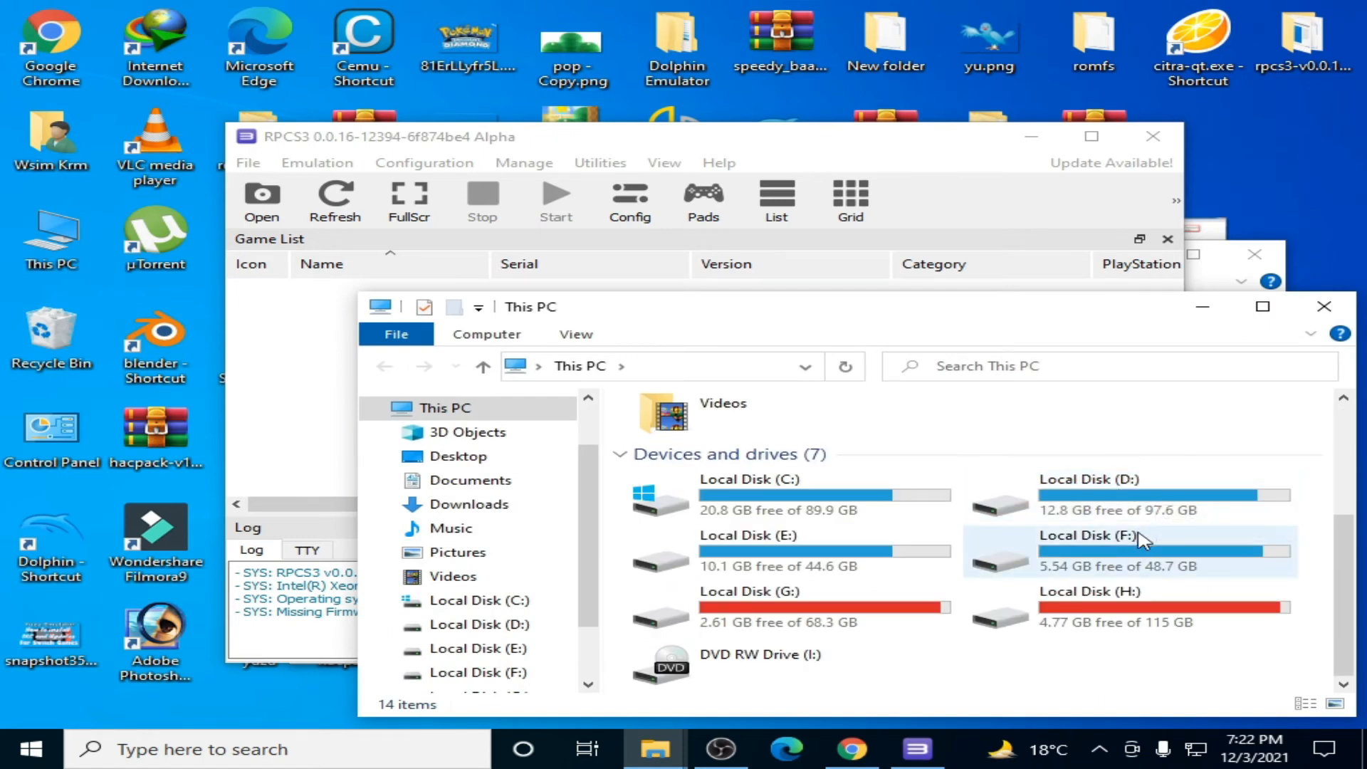
pyautogui.doubleClick(1116, 606)
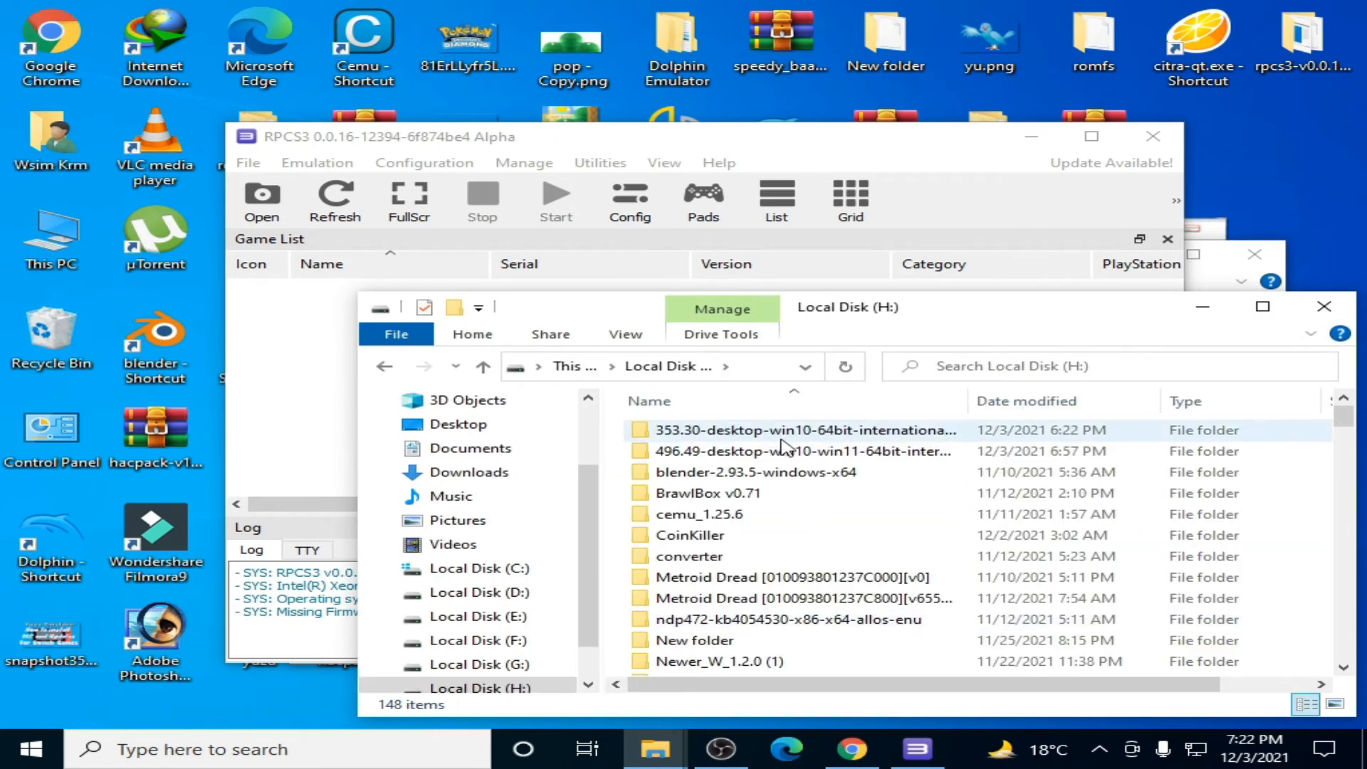
pyautogui.moveTo(681, 451)
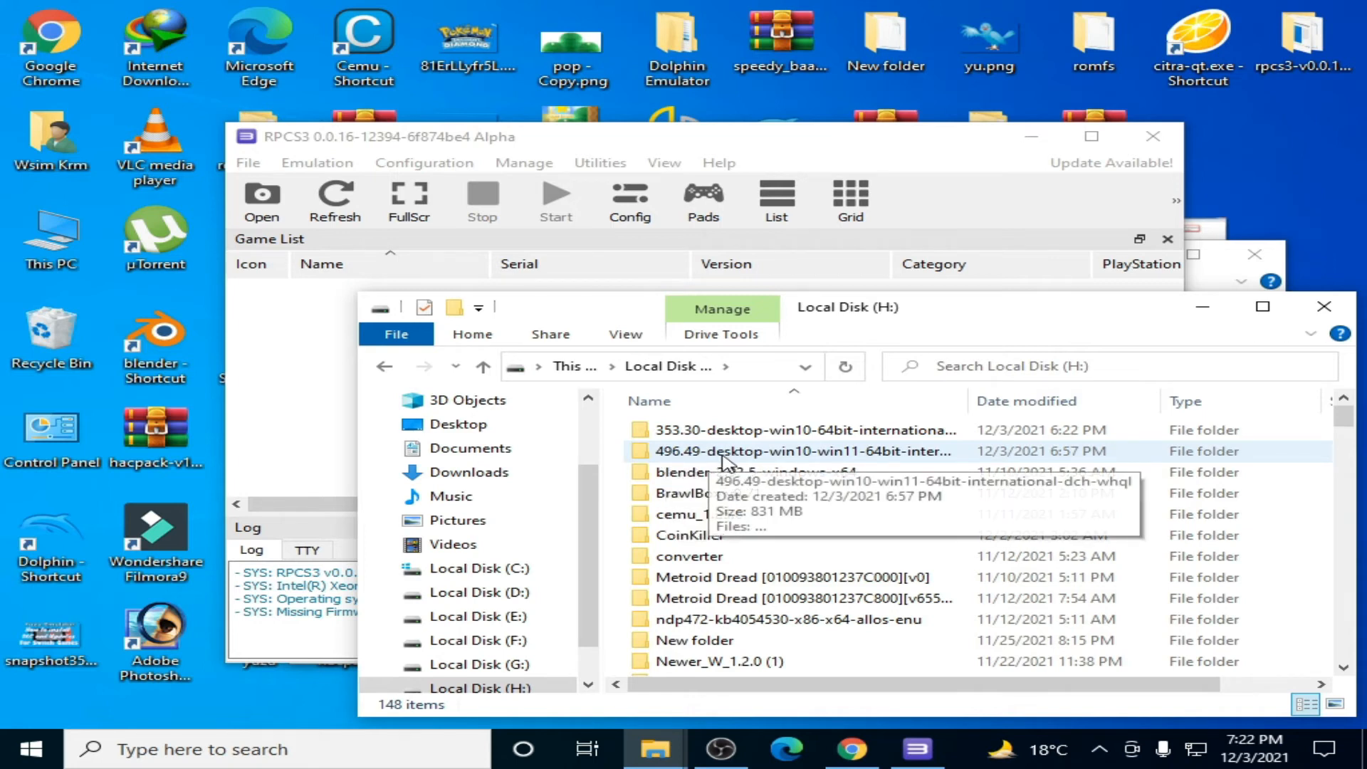
pyautogui.doubleClick(802, 451)
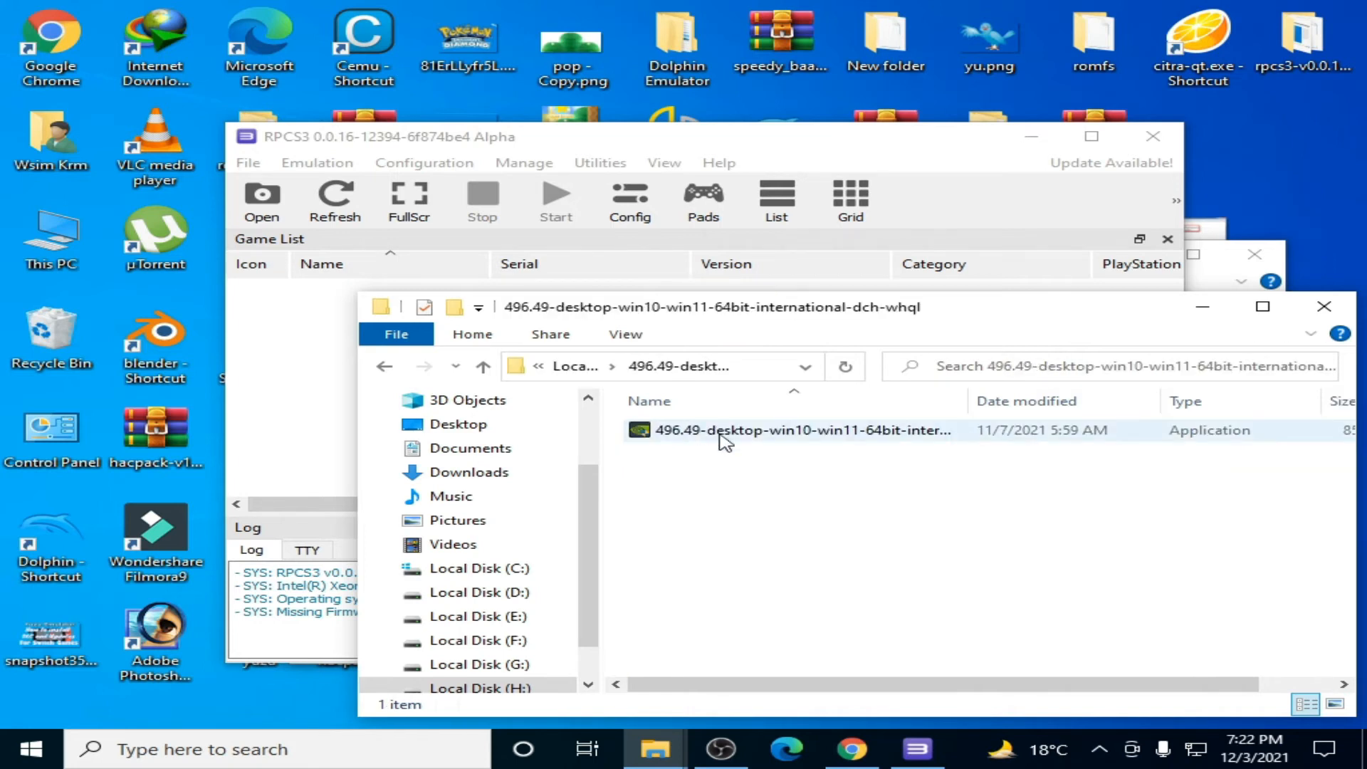
pyautogui.doubleClick(801, 430)
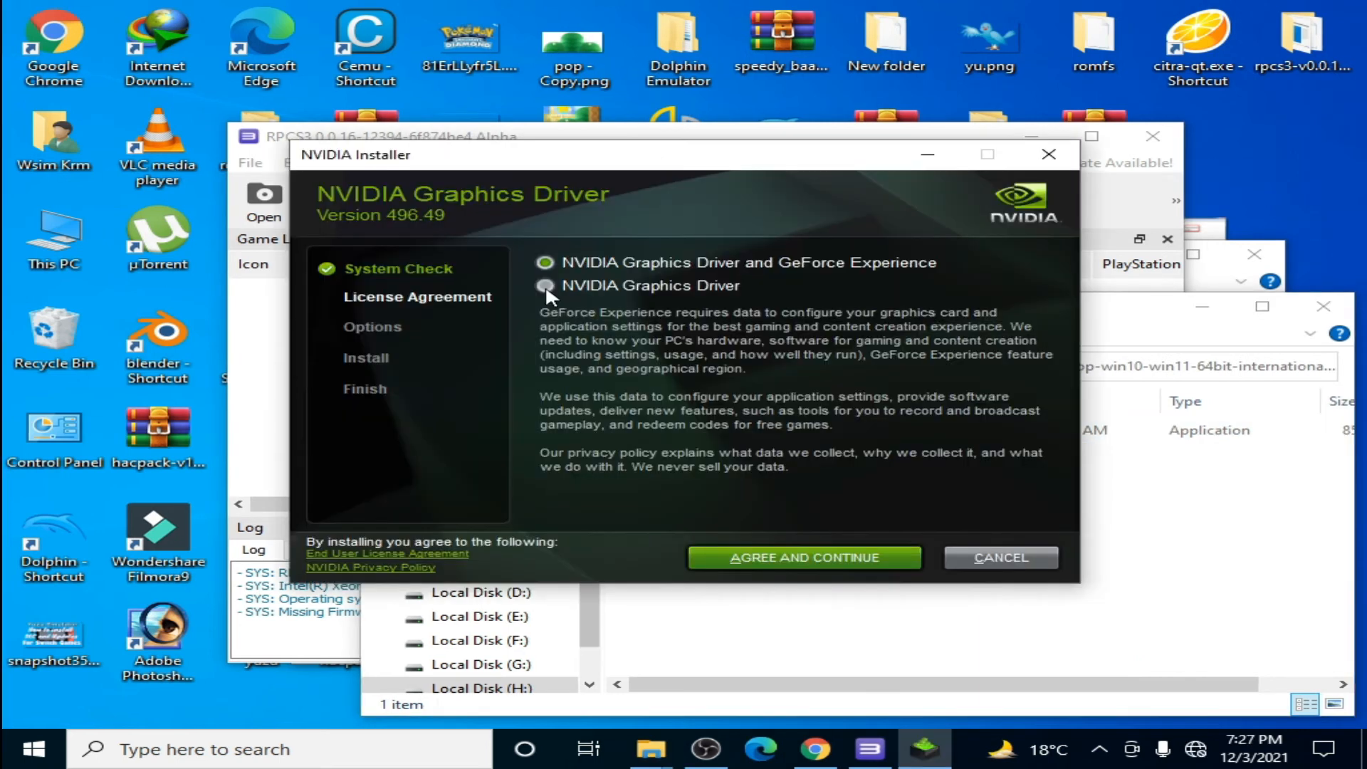
# - Install only the NVIDIA Graphics Driver 496.49 via Custom install, close the installer, and return to RPCS3's configuration menu
pyautogui.click(544, 285)
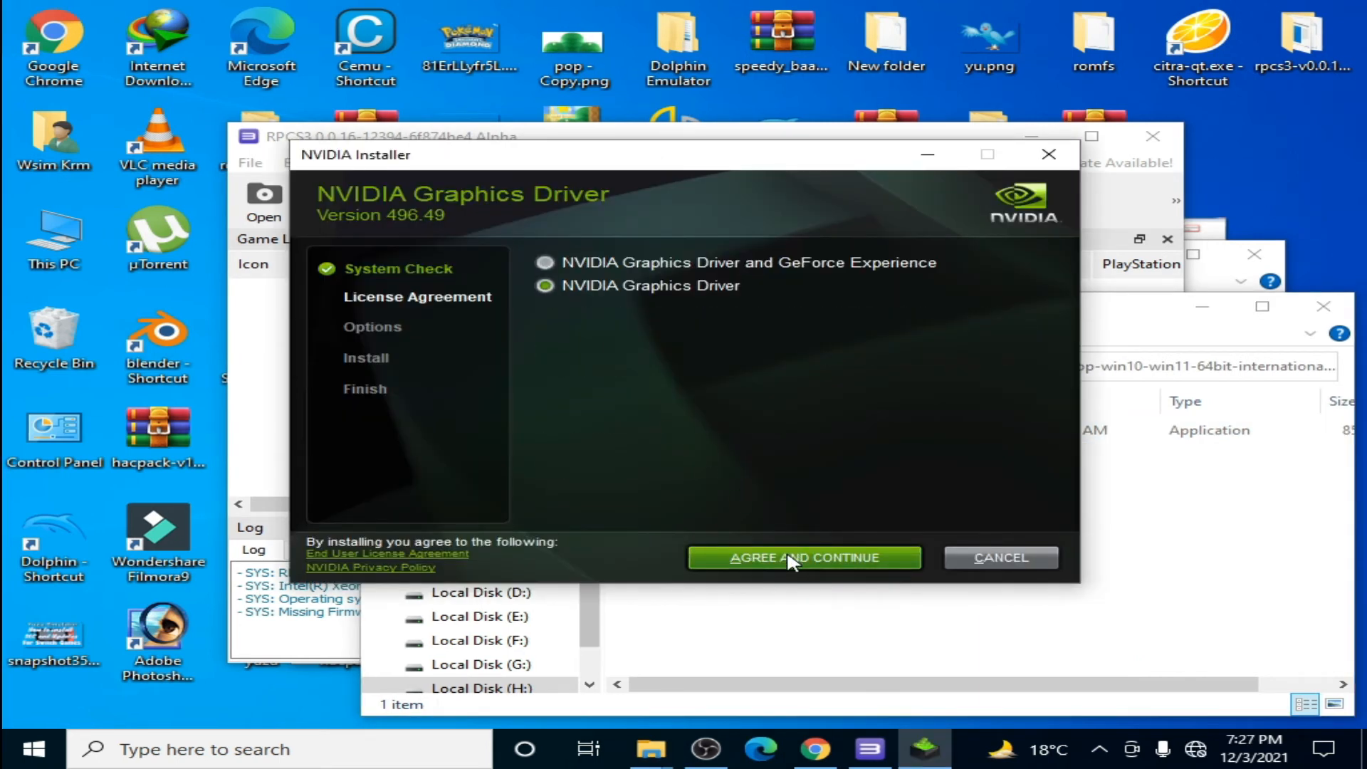
pyautogui.click(802, 556)
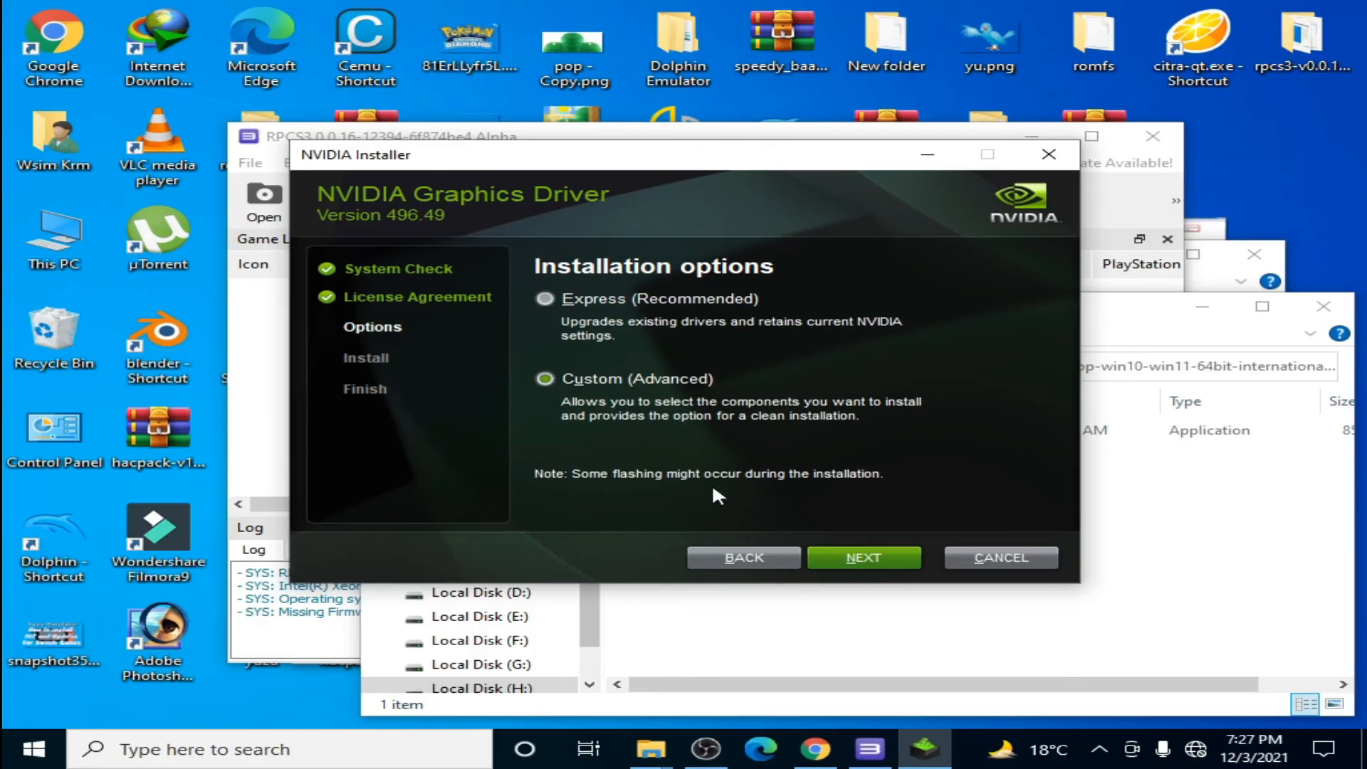
pyautogui.click(863, 556)
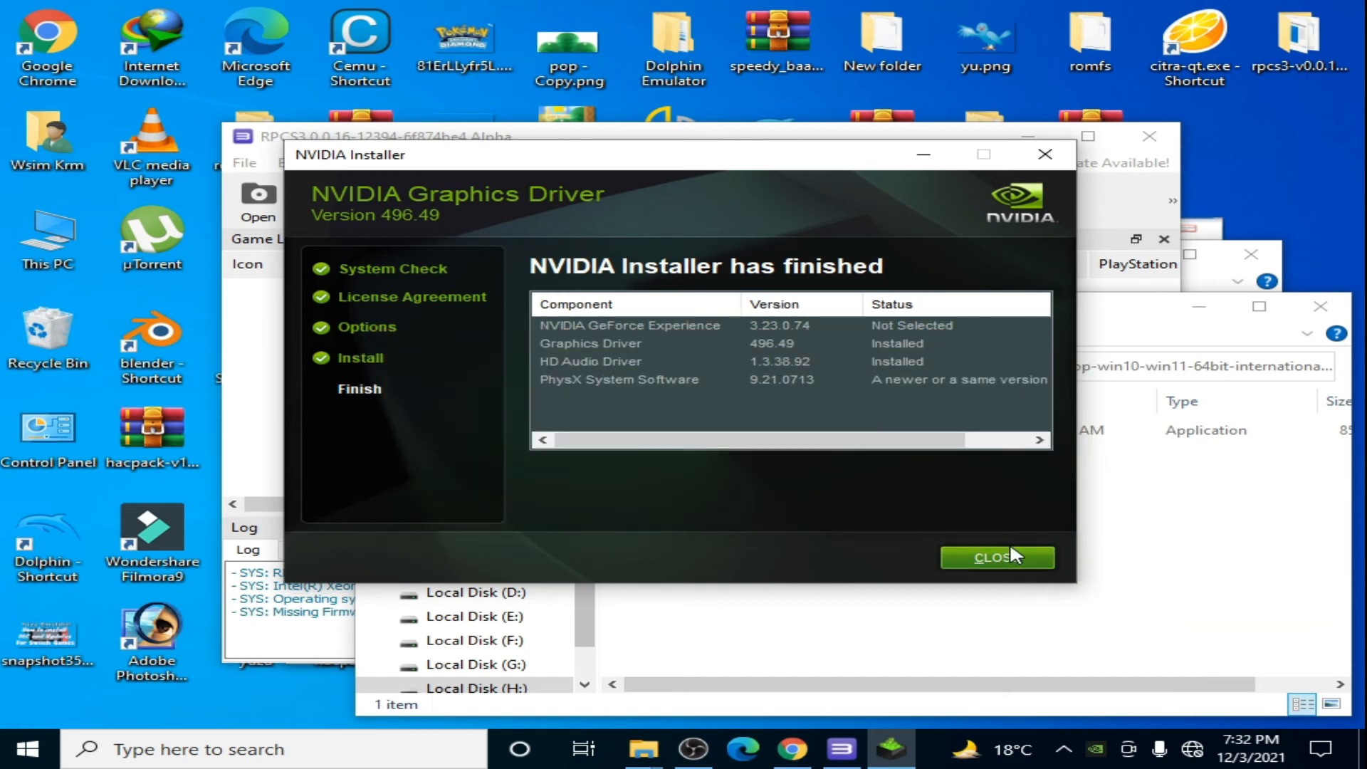
pyautogui.click(996, 557)
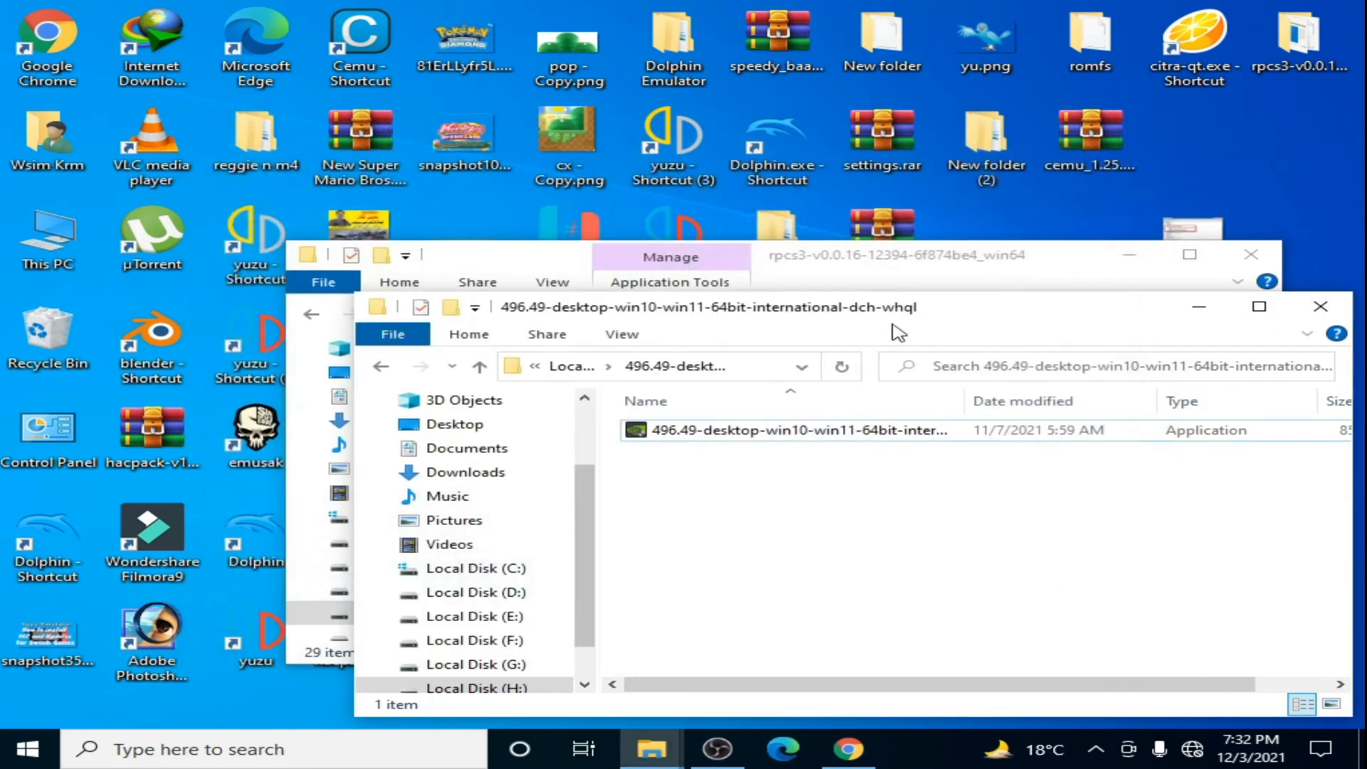
pyautogui.click(898, 255)
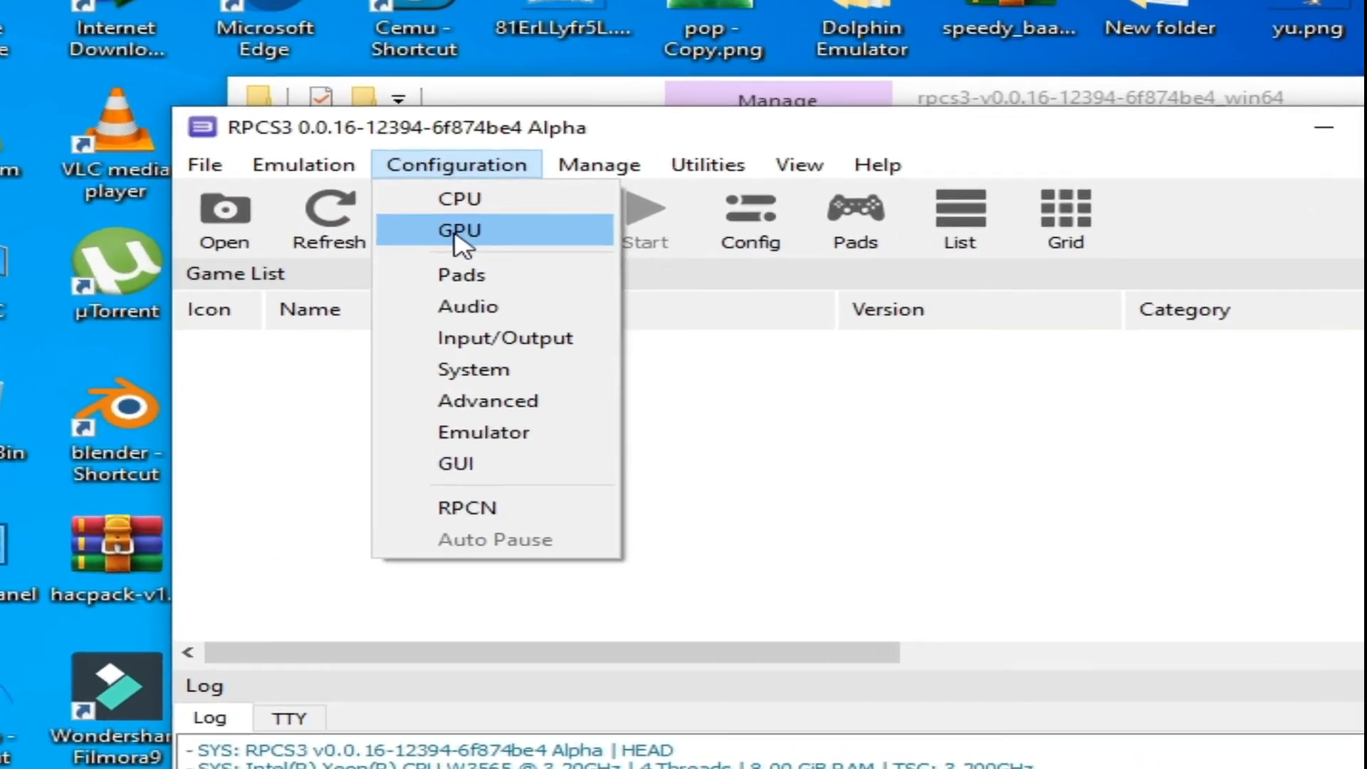
# - In the GPU settings, select the Vulkan renderer with NVIDIA GeForce GTX 750 as graphics device
pyautogui.click(460, 229)
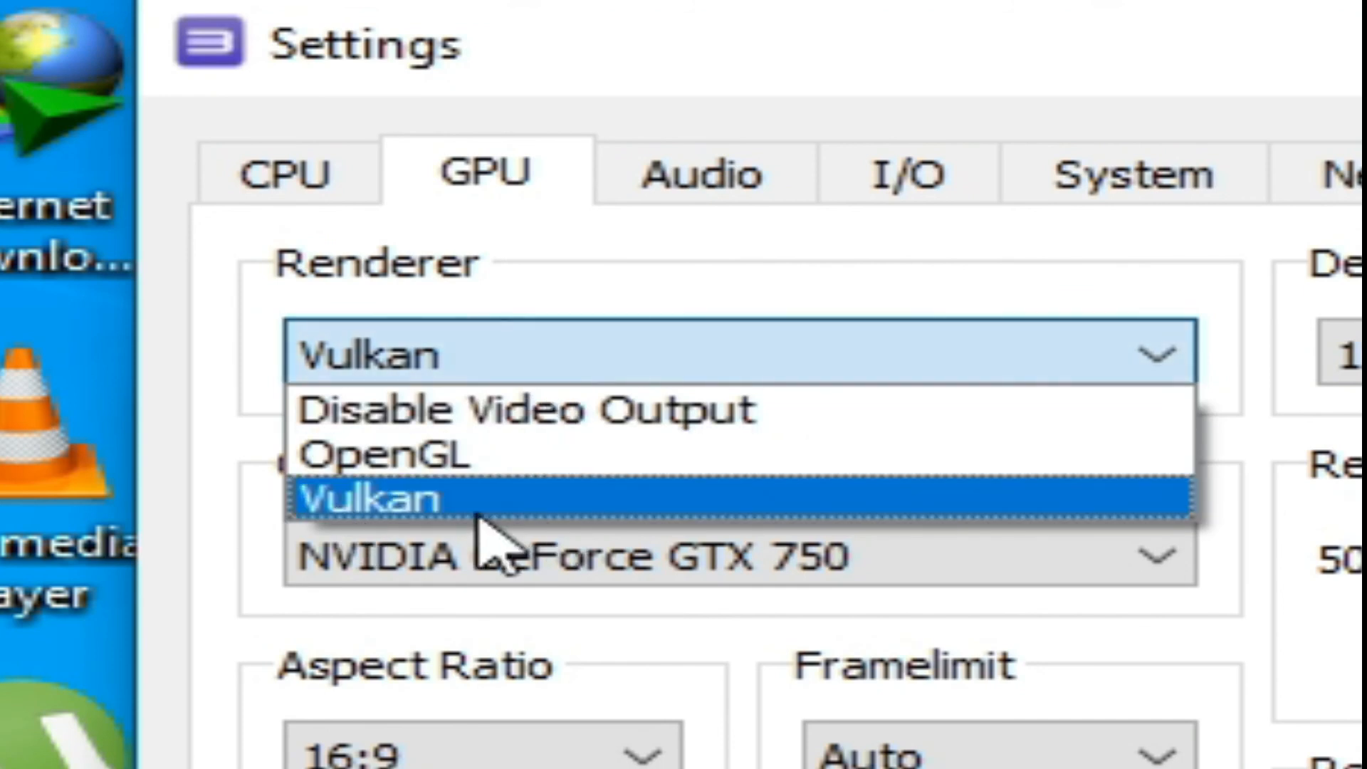
pyautogui.moveTo(793, 452)
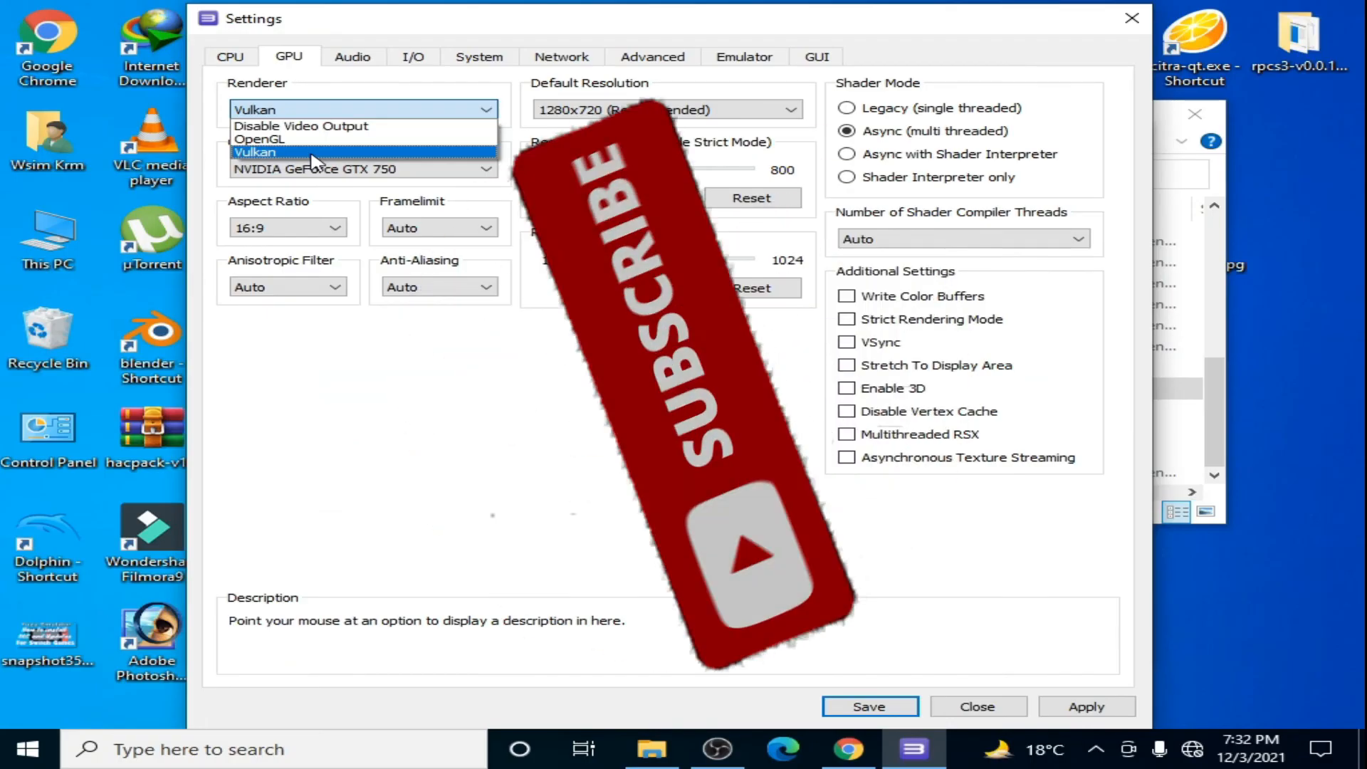
pyautogui.click(253, 151)
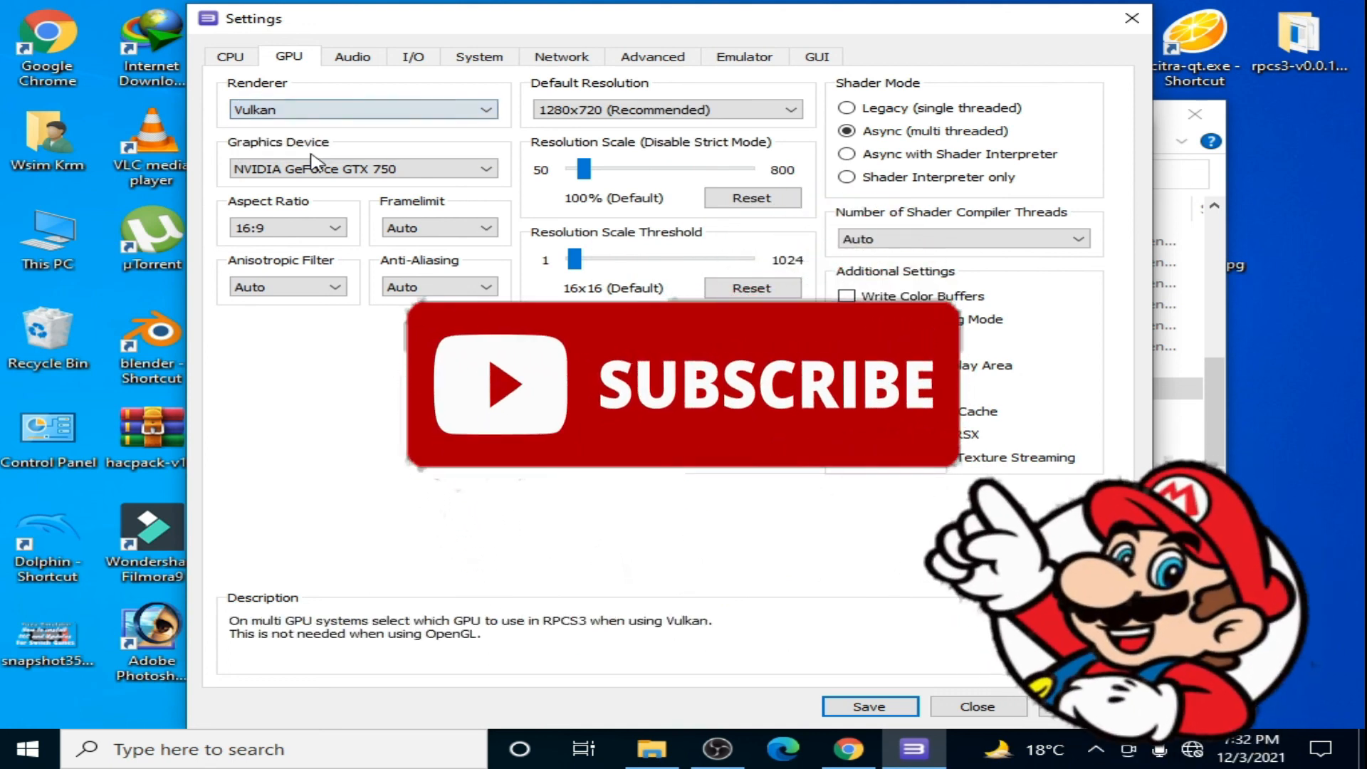